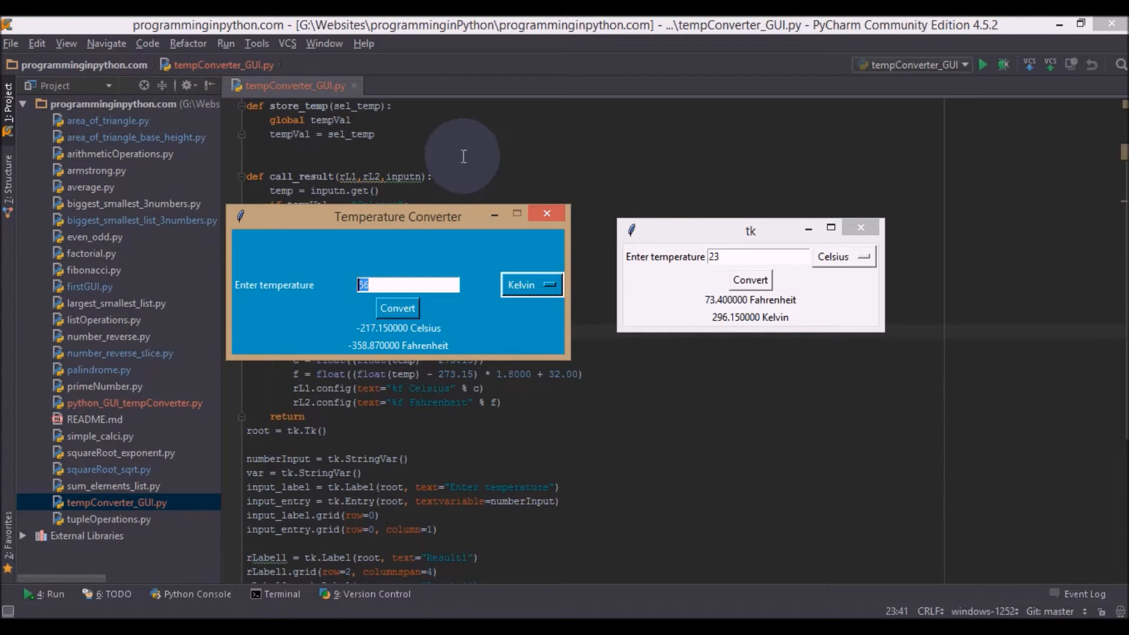
mouse_move(572, 238)
text(23)
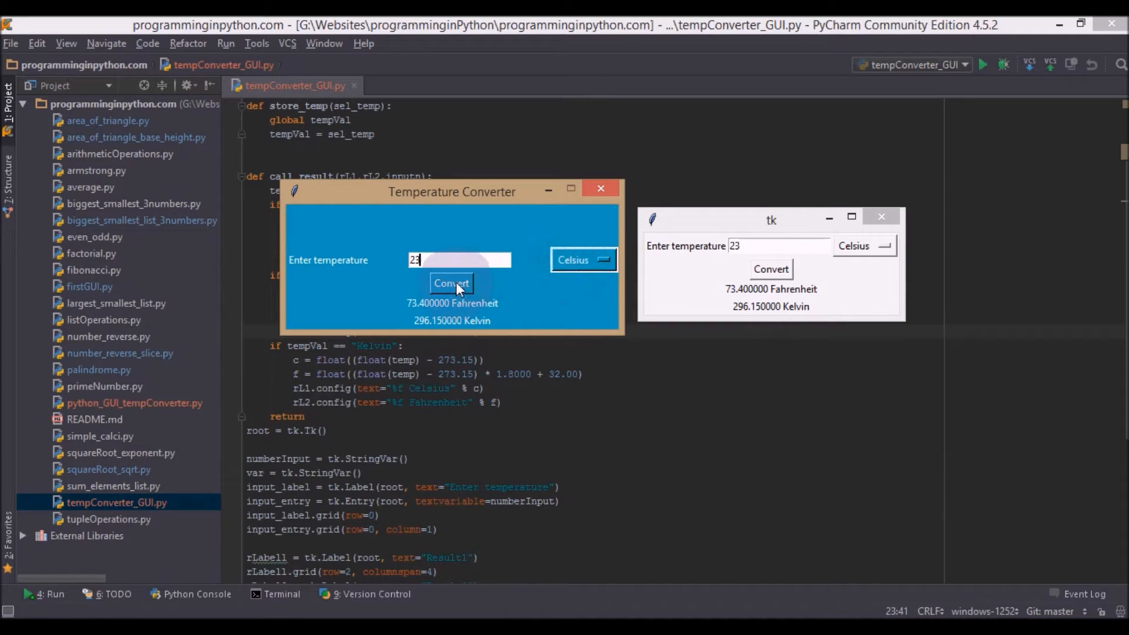
- Check the unit dropdown in the running converter, then close the plain converter window
click(582, 260)
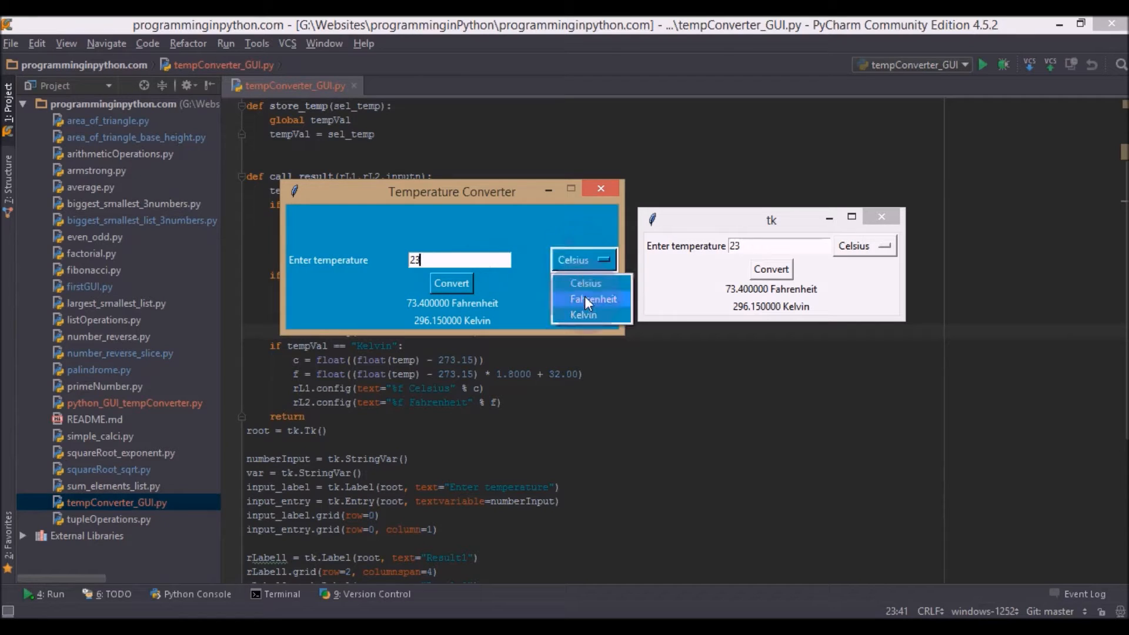
mouse_move(584, 283)
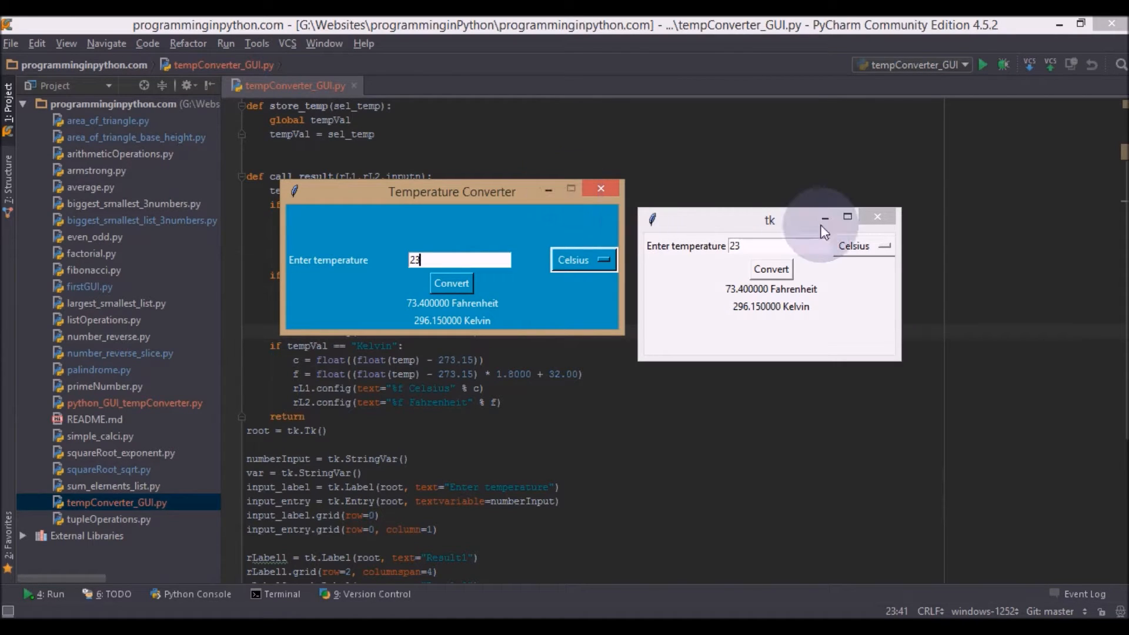
click(848, 216)
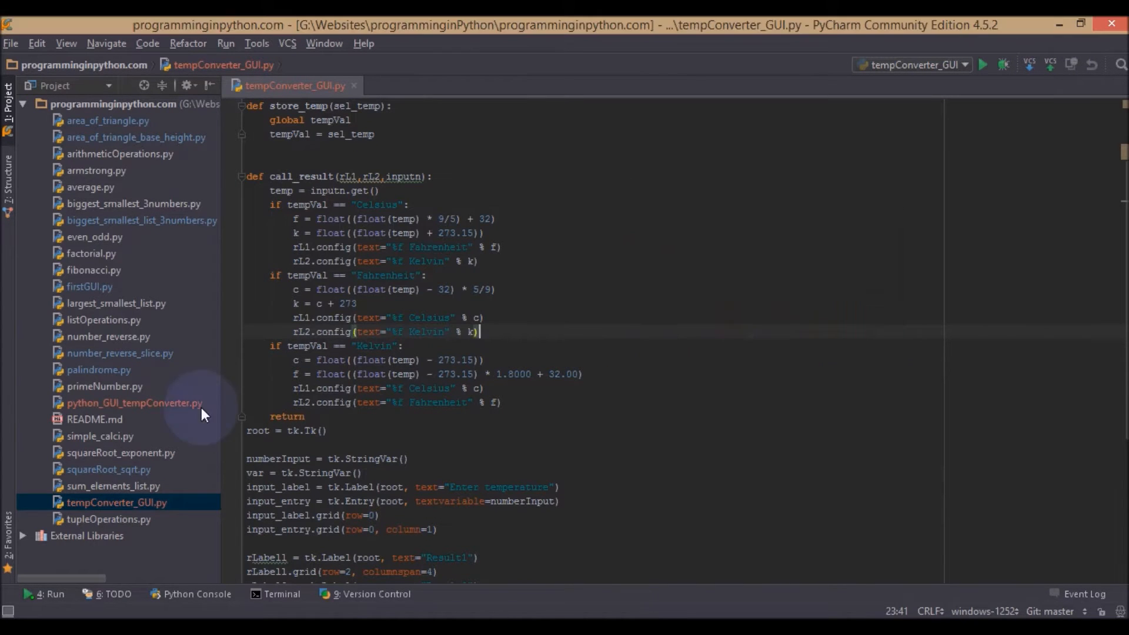
- Add root.geometry('400x150+100+200') right after the root window is created
click(324, 438)
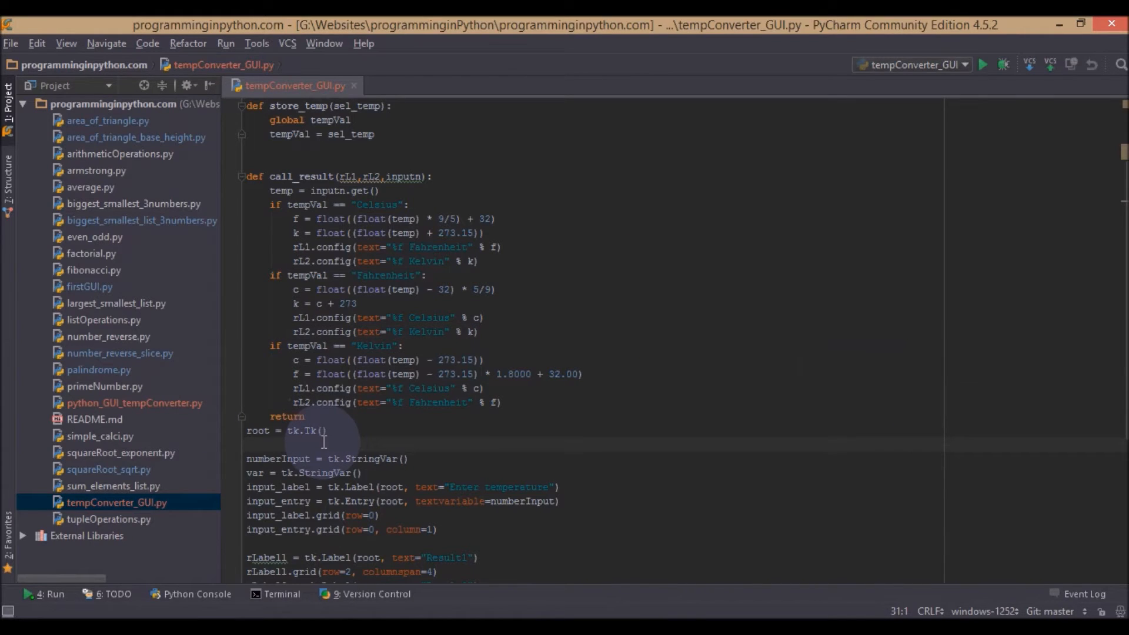
text(root.geometry)
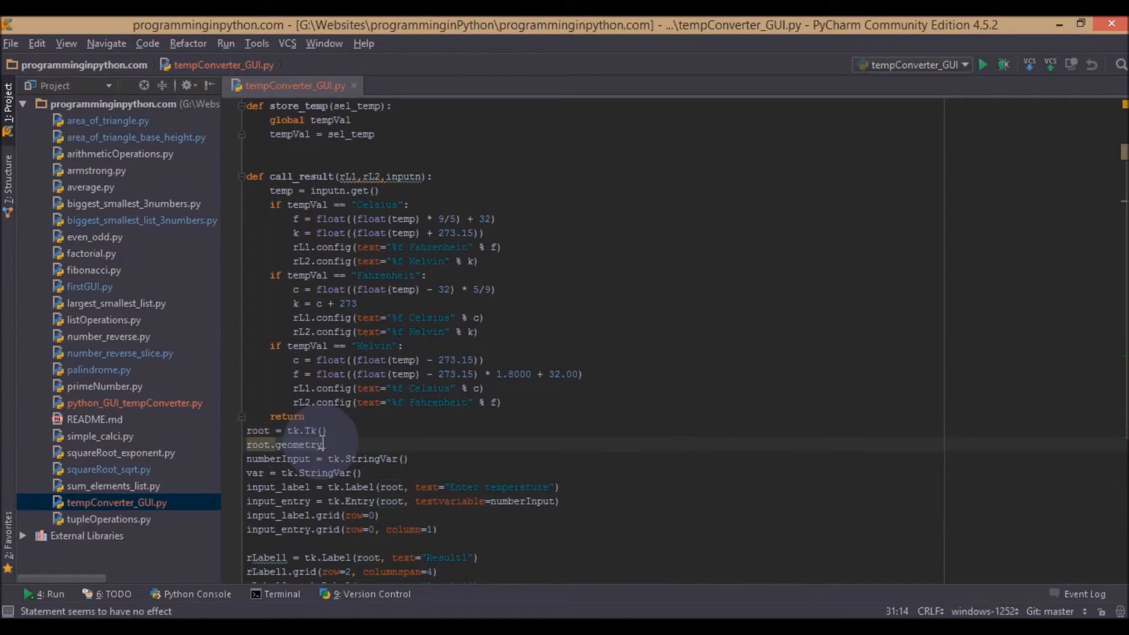
text(()
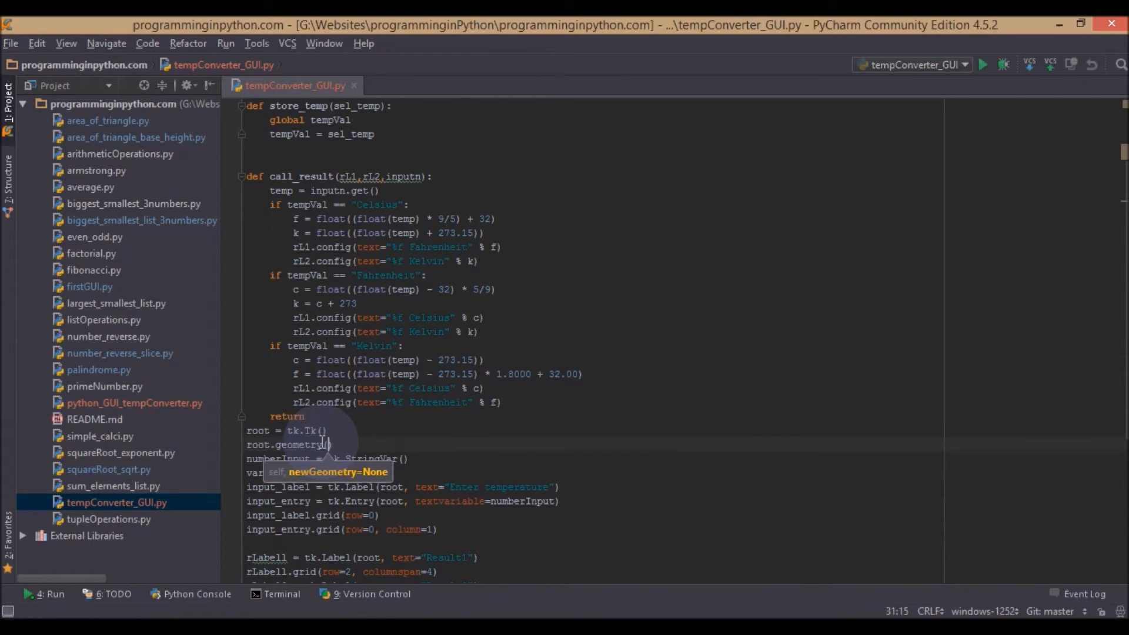
text((4)
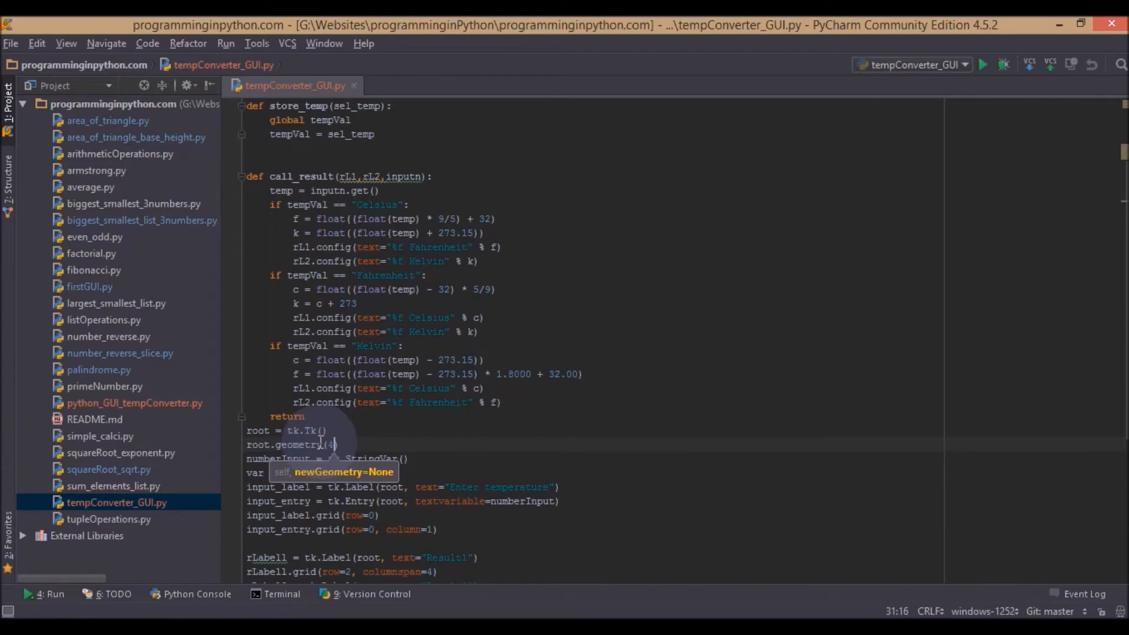
text(00)
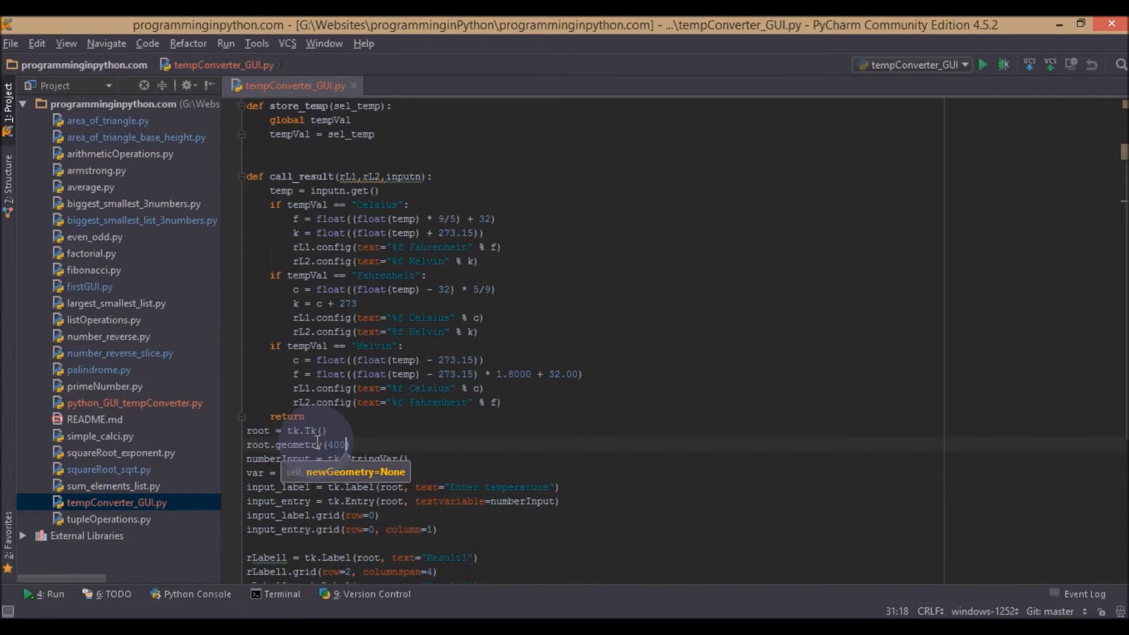
text(+)
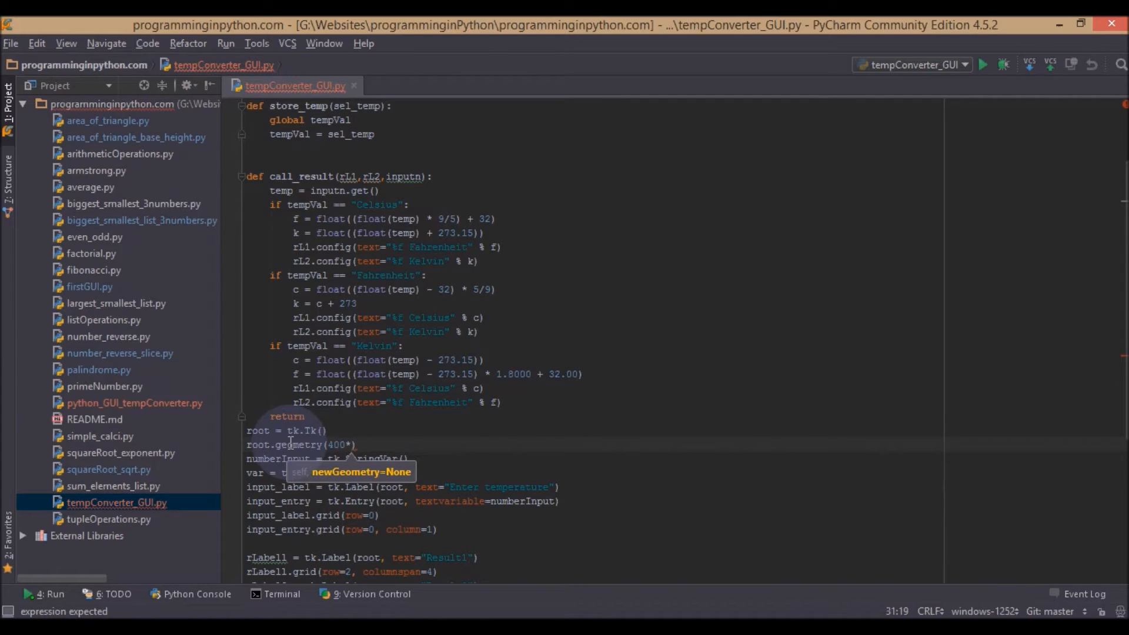
text(x)
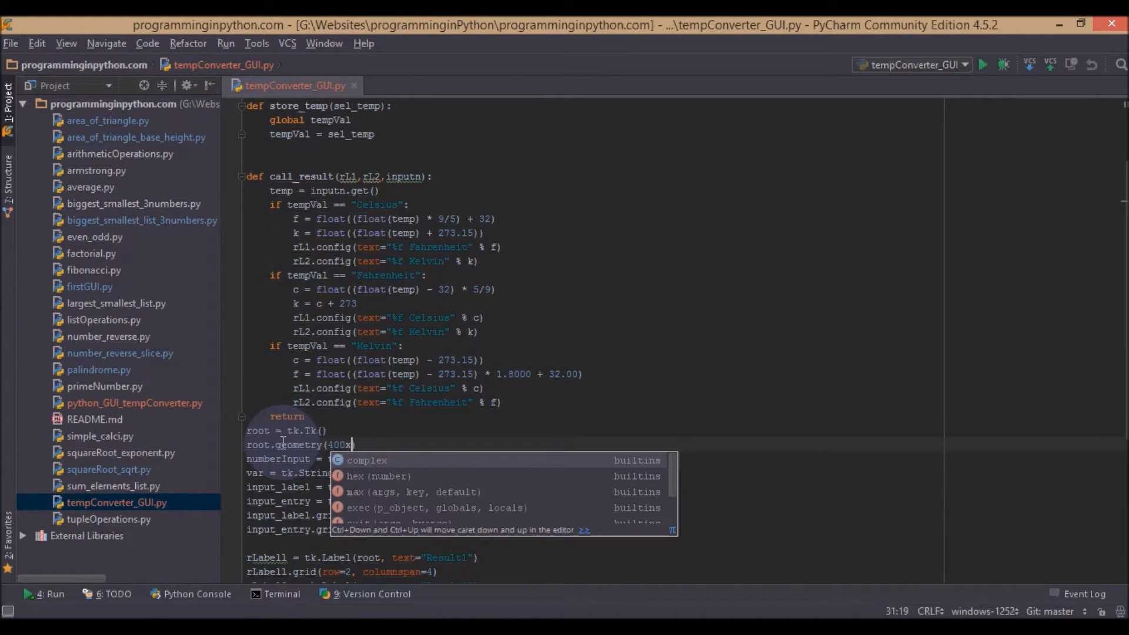
text(150)
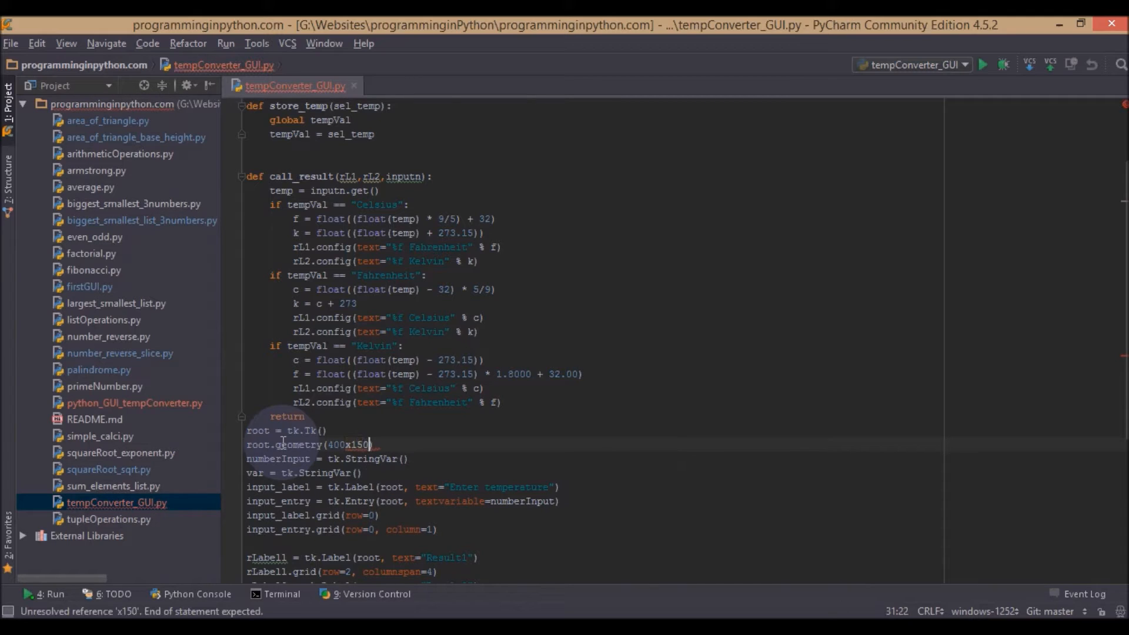
text(+100+200')
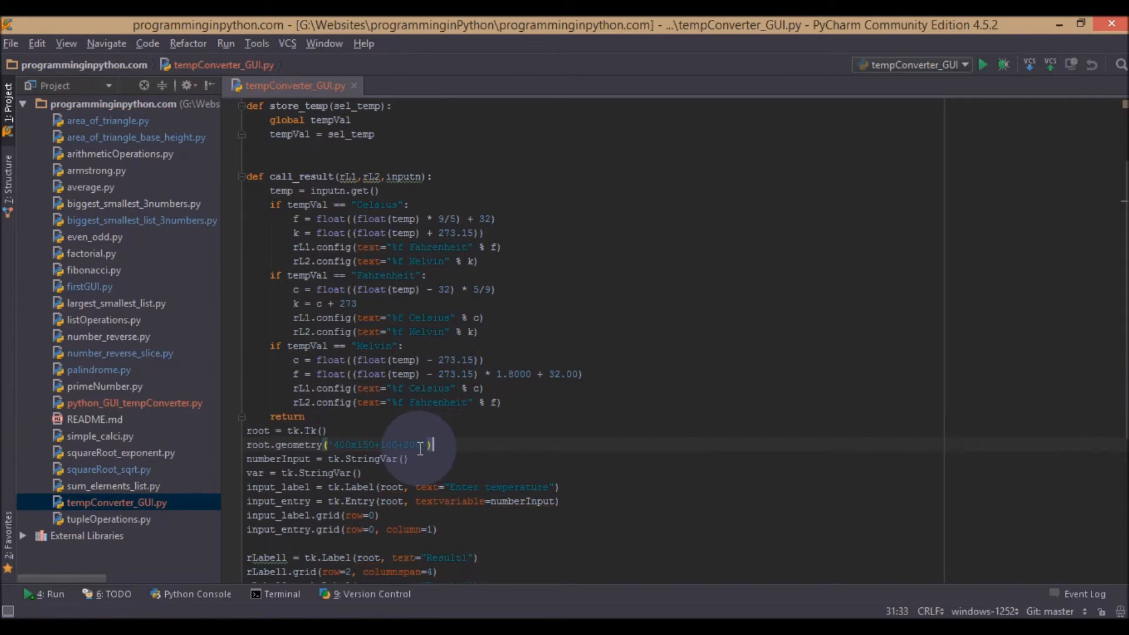
key(Enter)
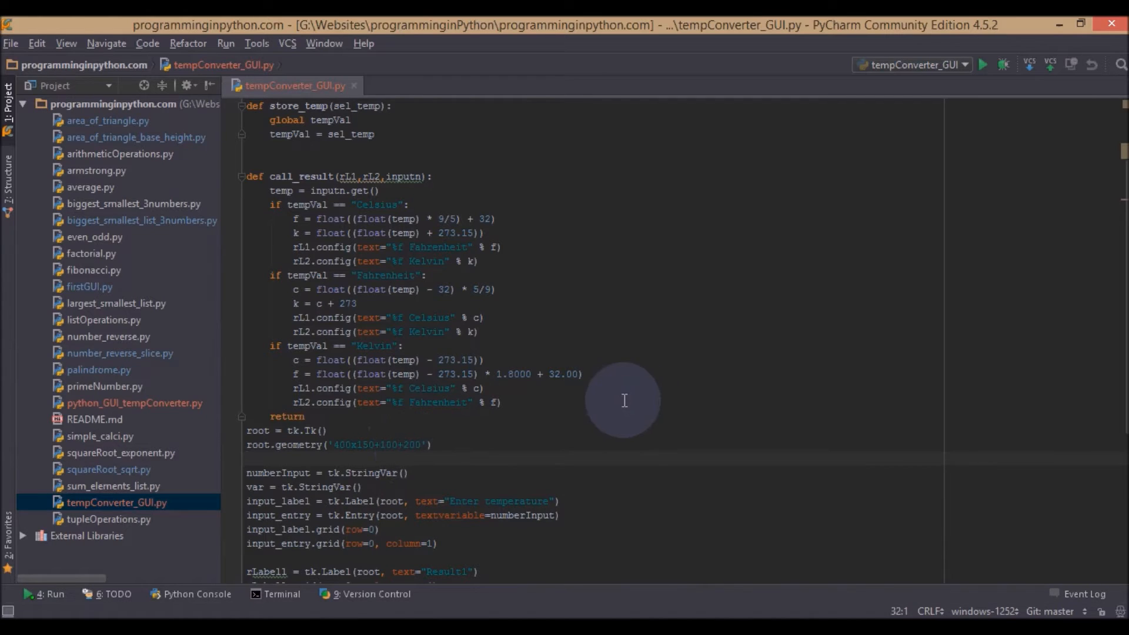
- Add root.title('Temperature Converter') below the geometry line and rerun the script
click(305, 416)
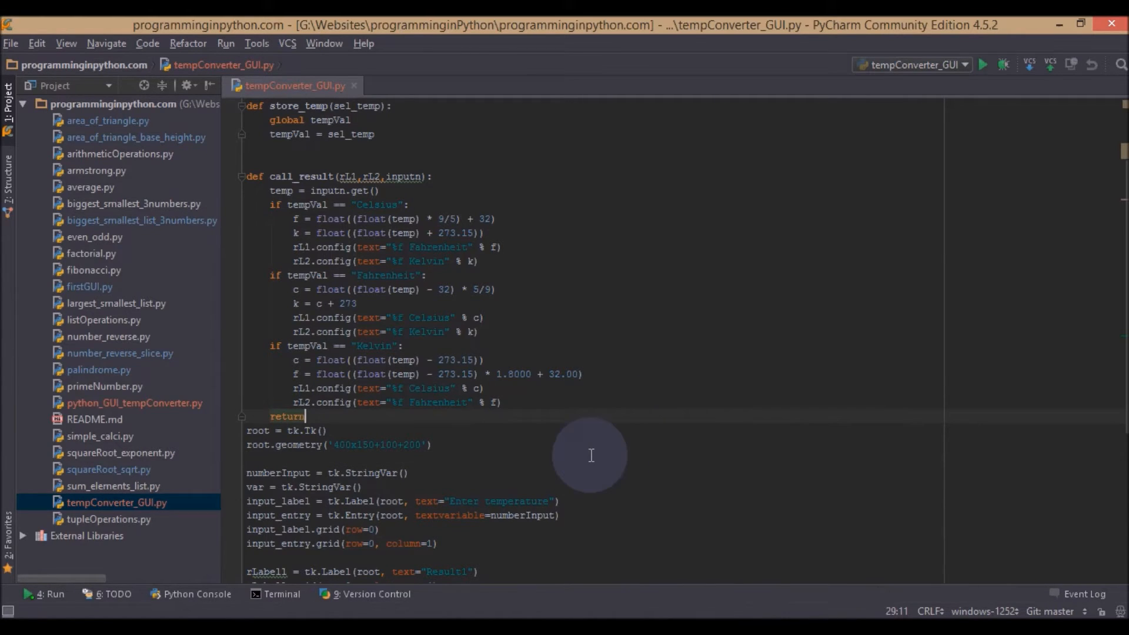
click(982, 63)
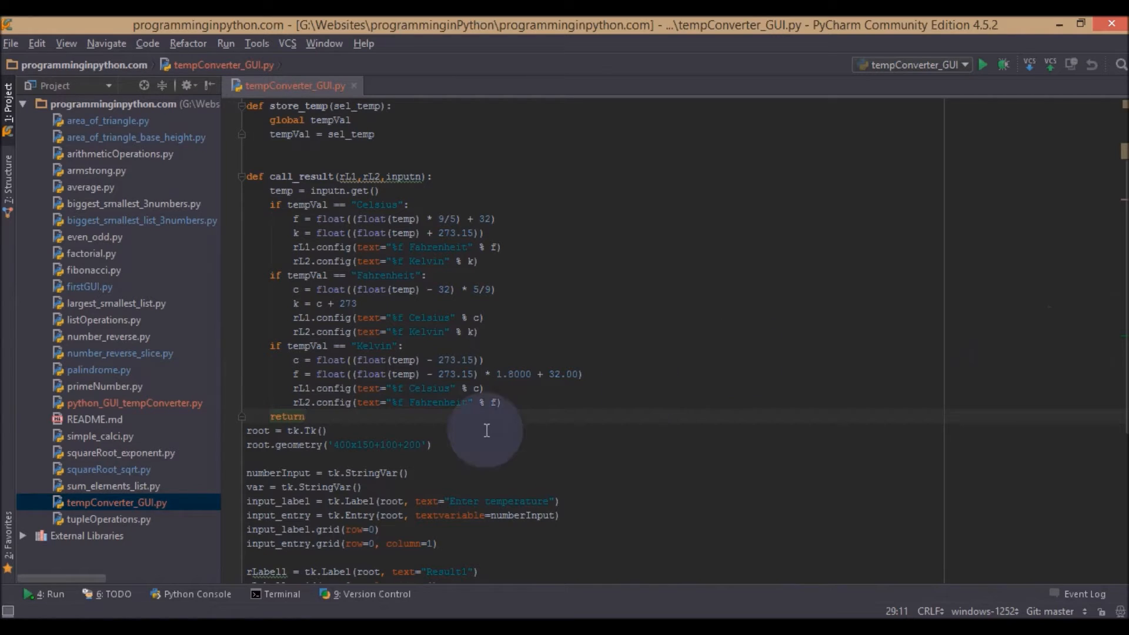
text(r)
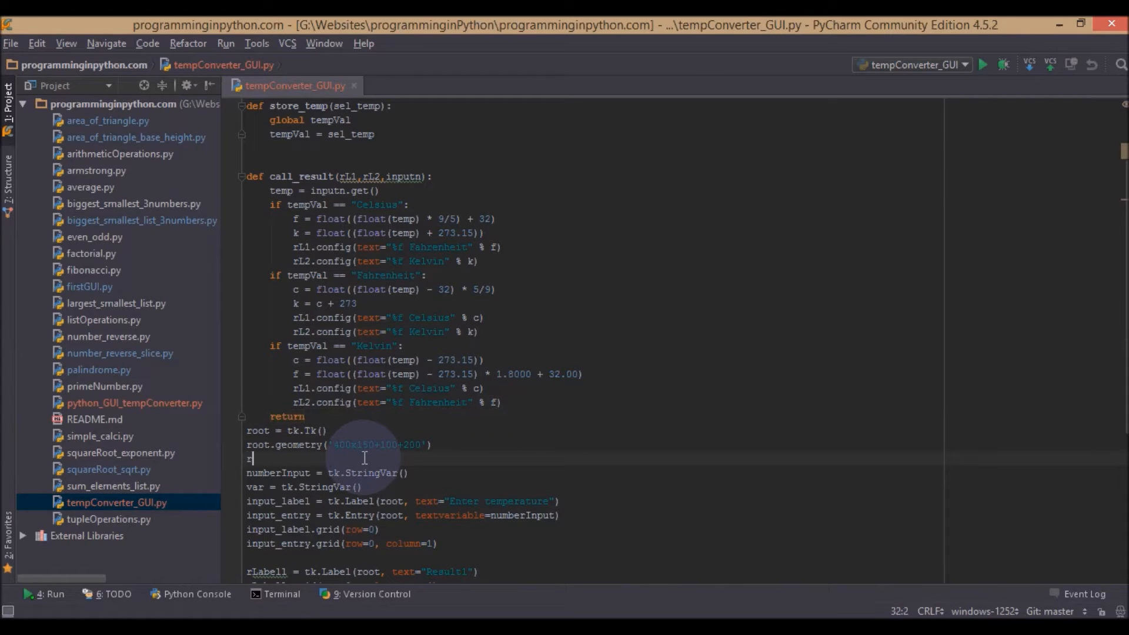
text(oot)
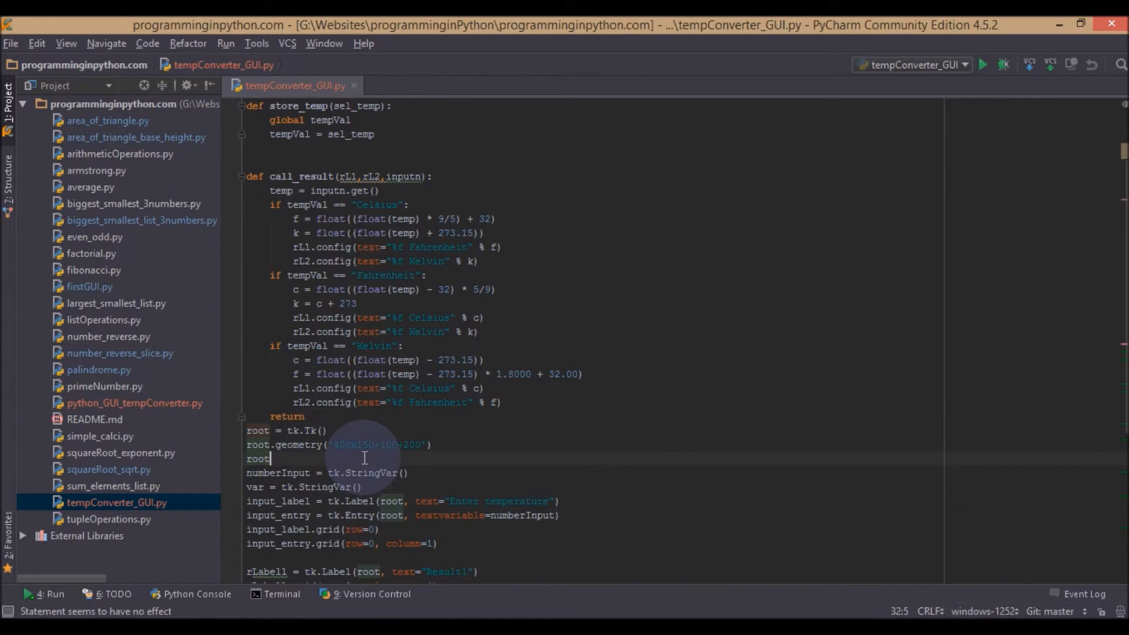
text(.title)
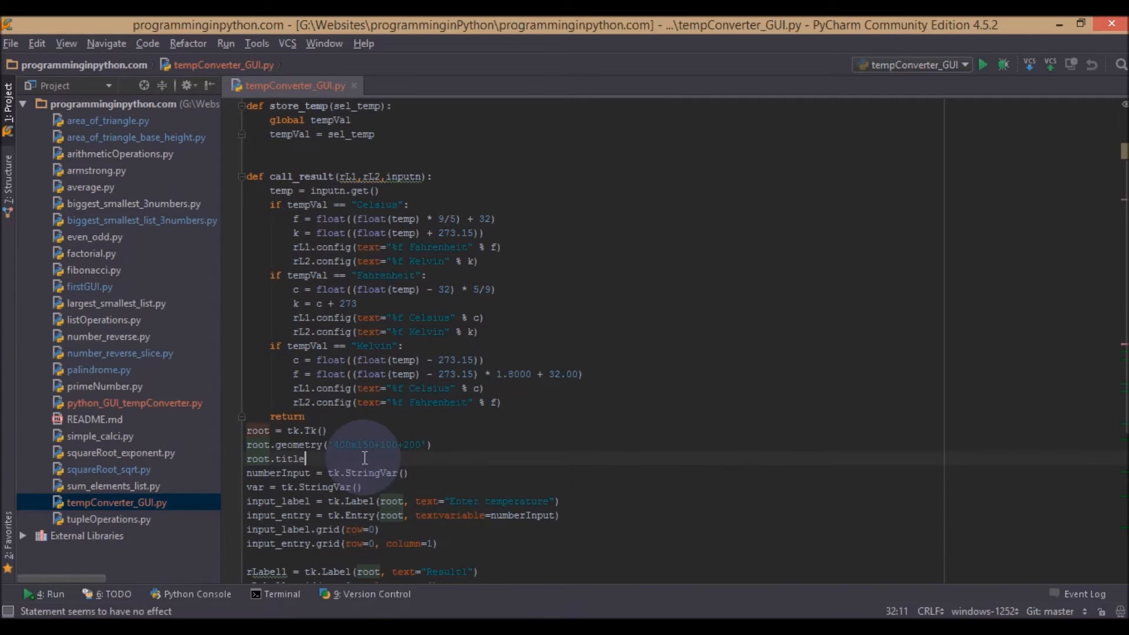
text(9)
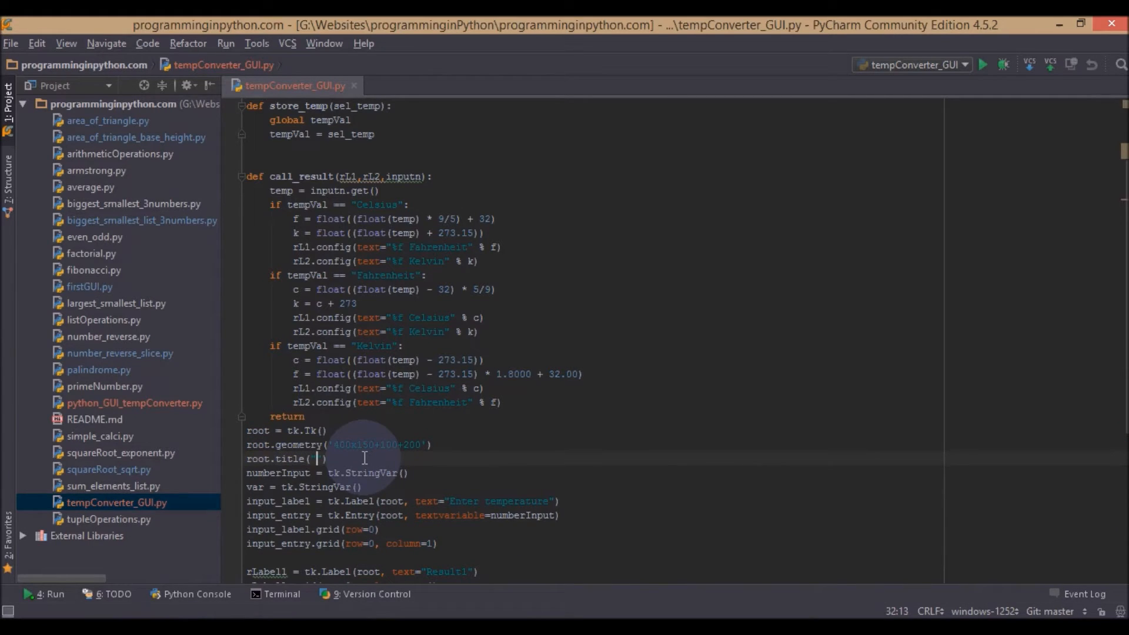
text(Temperature Converter)
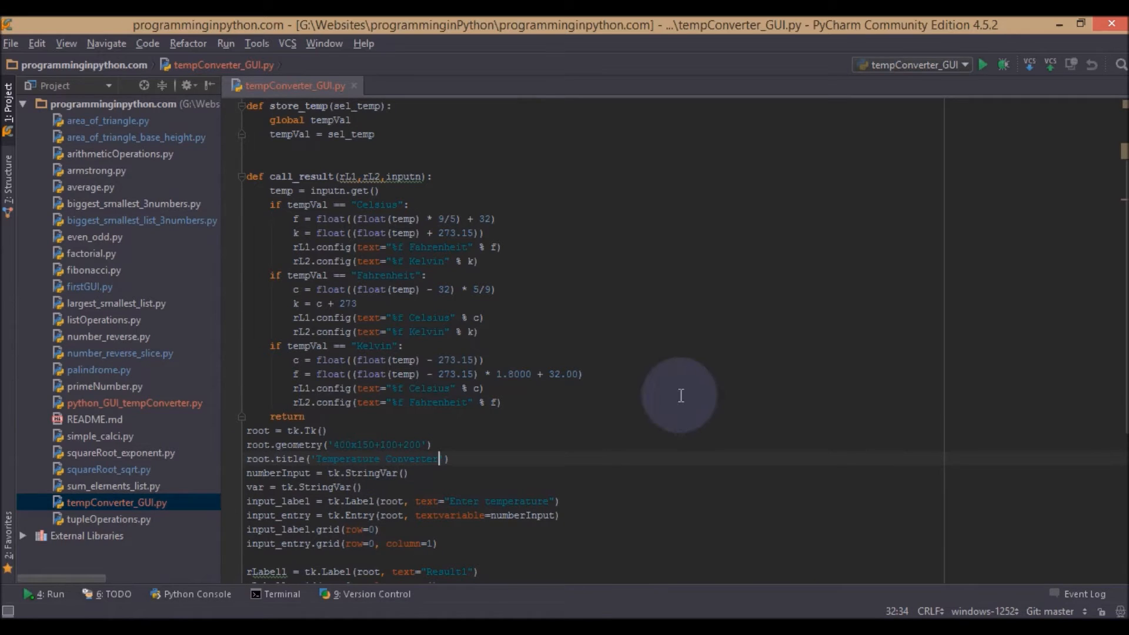
click(982, 64)
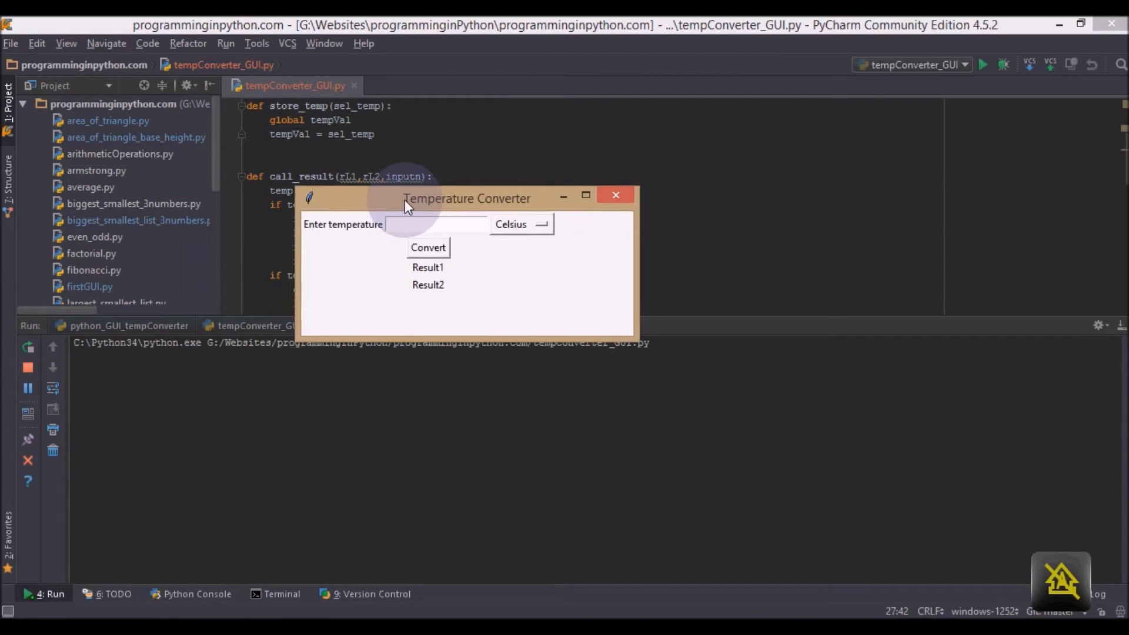
- Move the white converter test window aside and close it along with a leftover tk window
drag(467, 197, 500, 201)
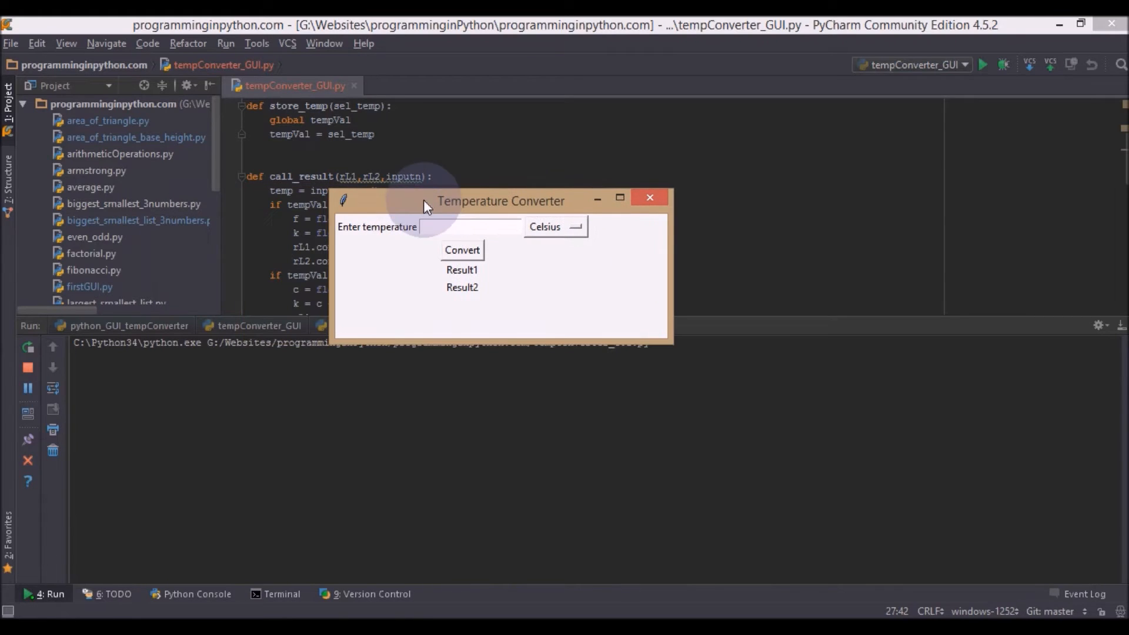
click(649, 197)
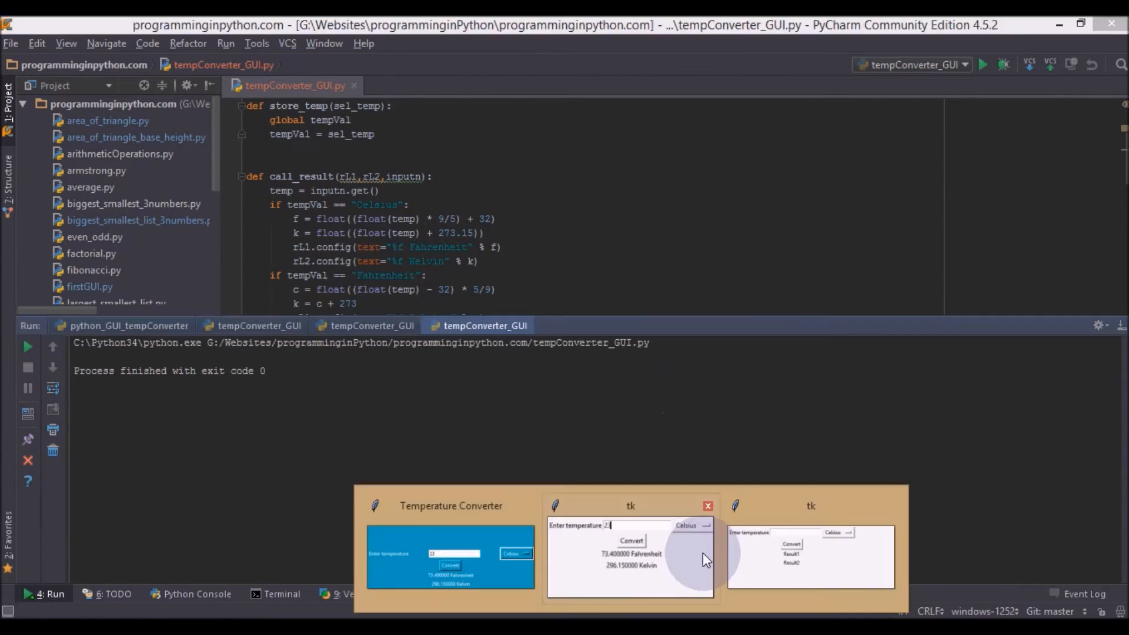
click(707, 506)
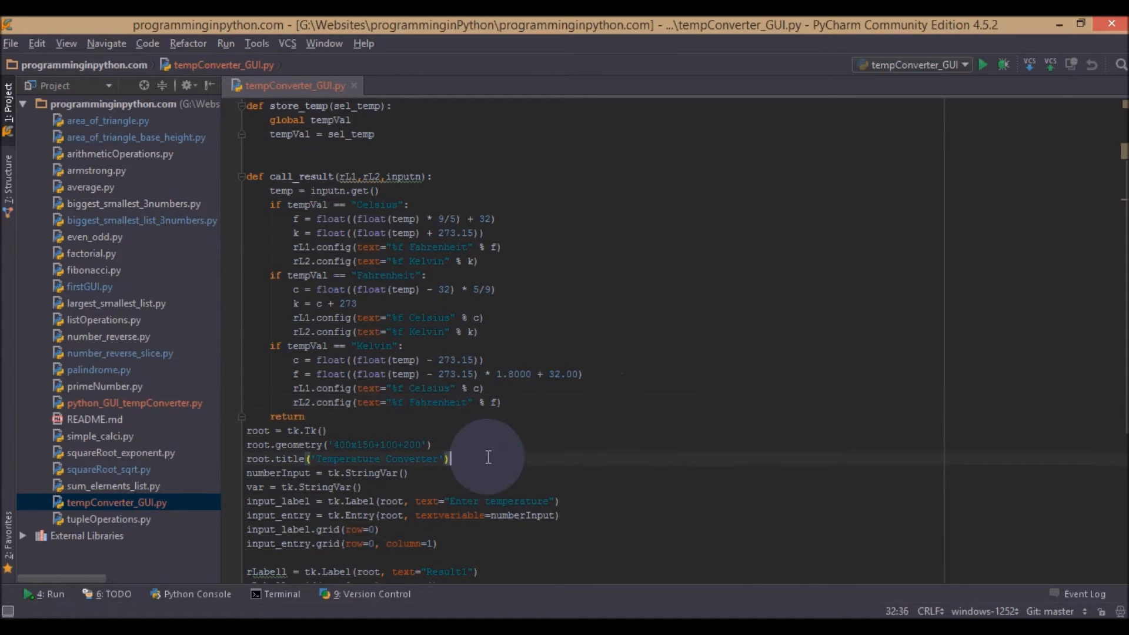
- Add a root.configure line with a red-orange hex background and bring up the run options
text(root.)
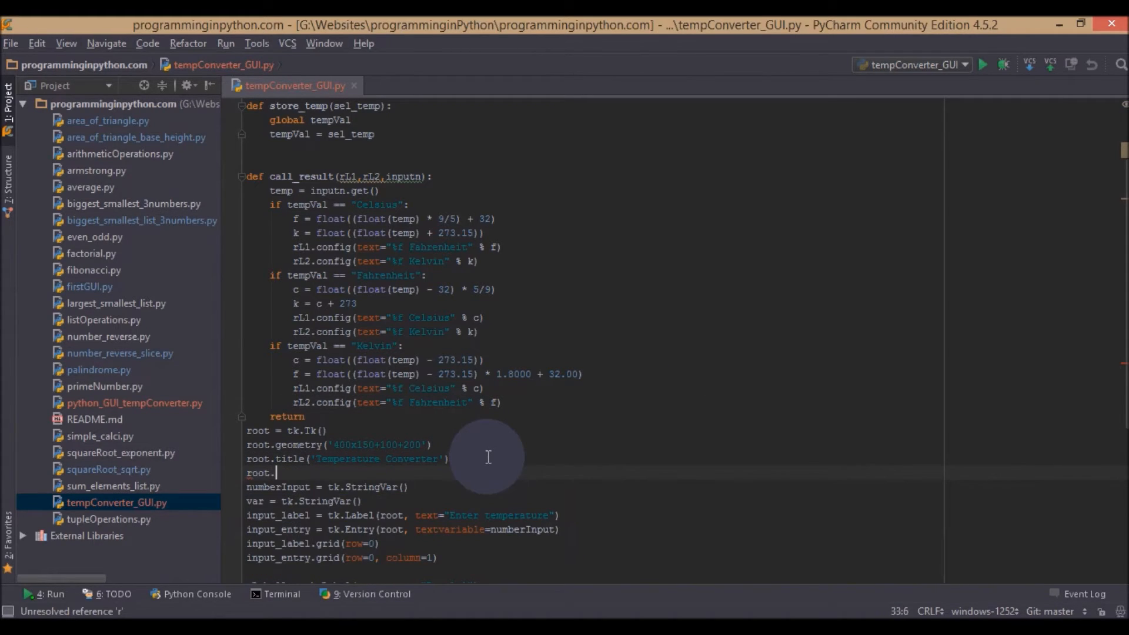
text(configure()
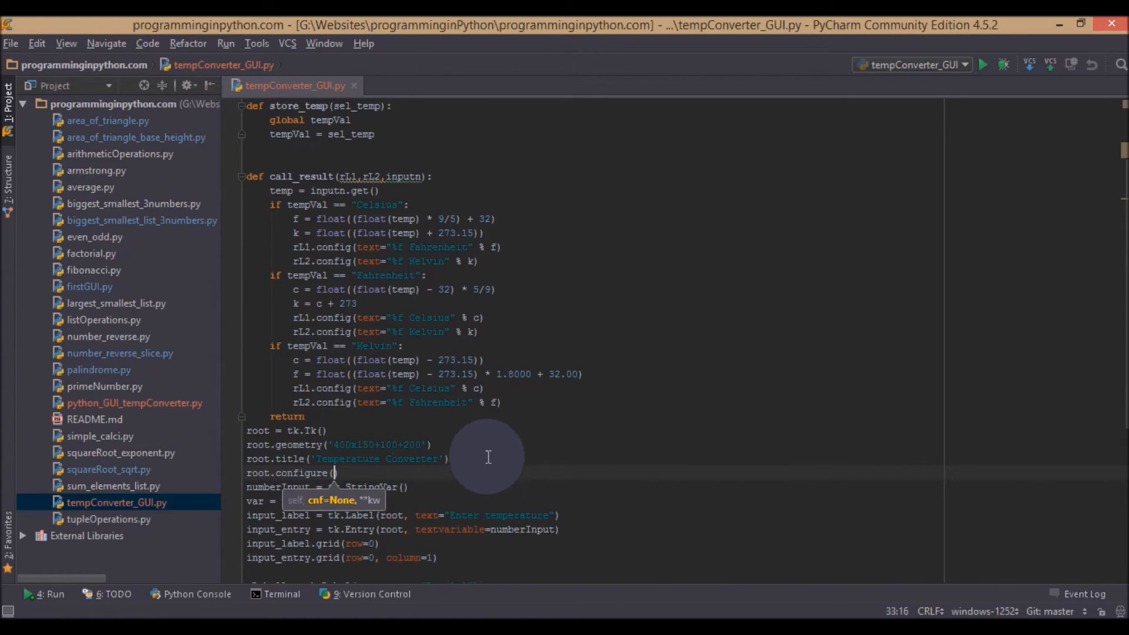
text(background = #EE33)
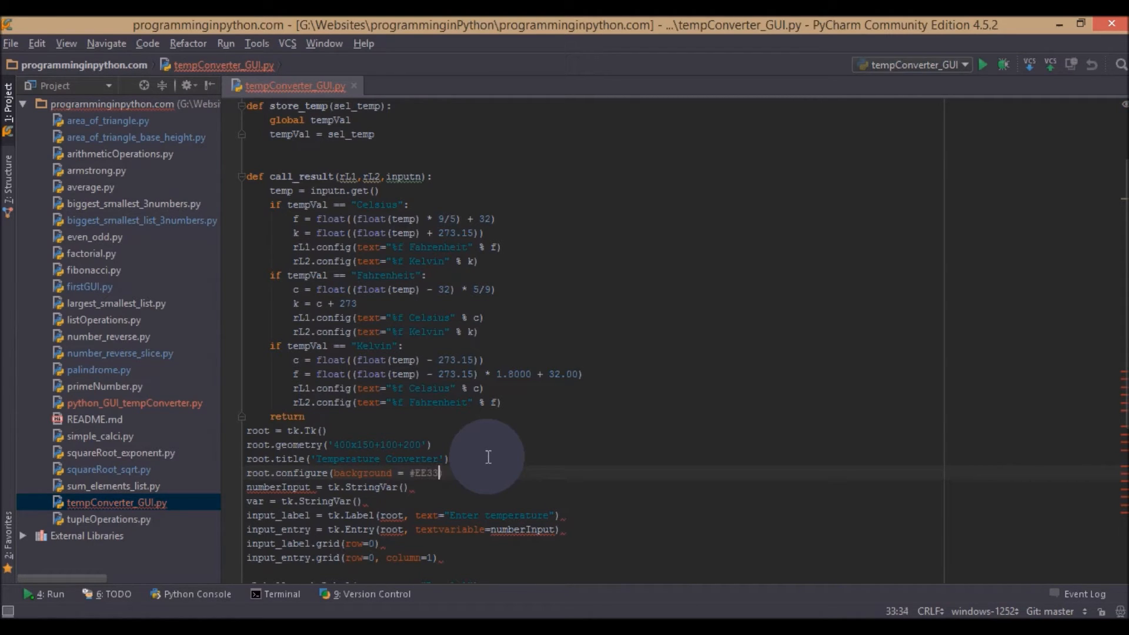
text(2c)
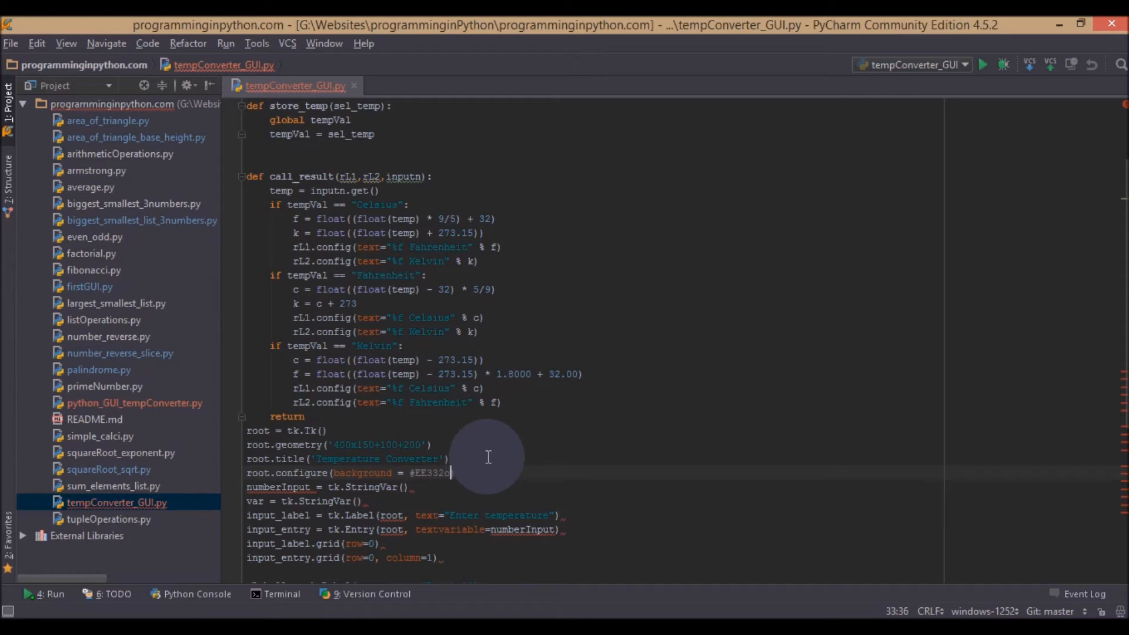
mouse_move(601, 447)
text())
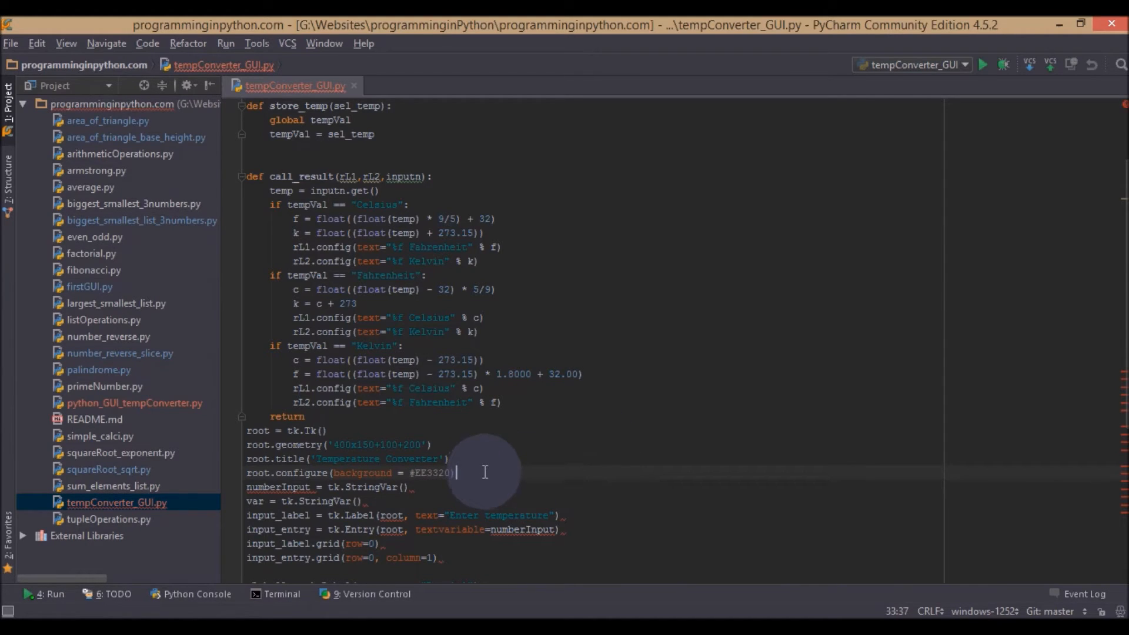
right_click(457, 471)
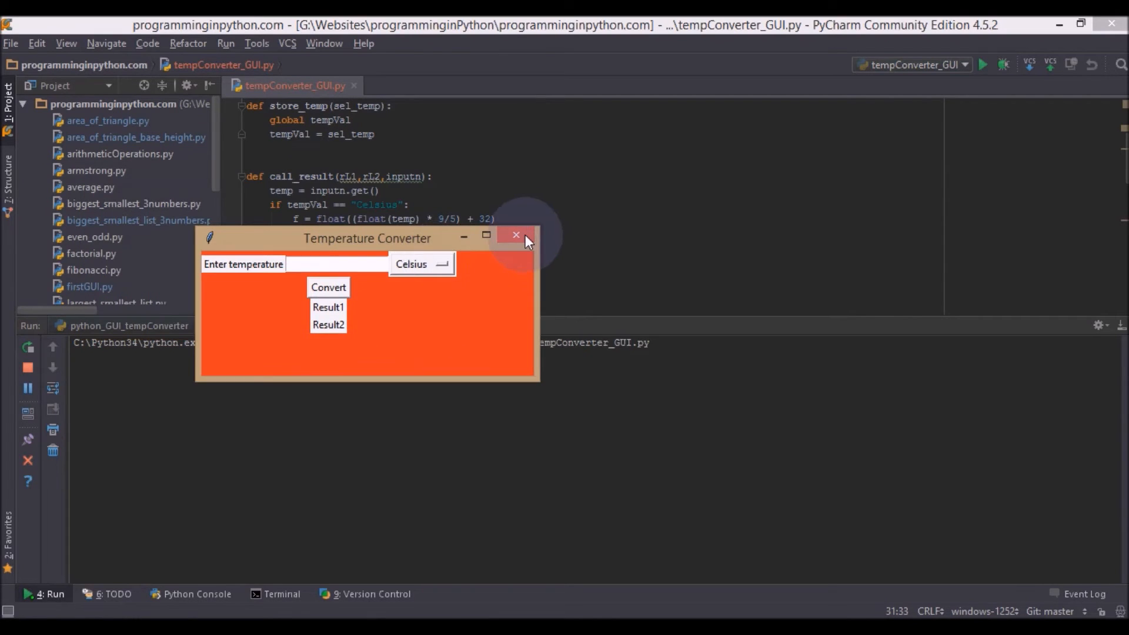
- Close the orange test window and change the root background colour to '#09A3BA'
click(515, 235)
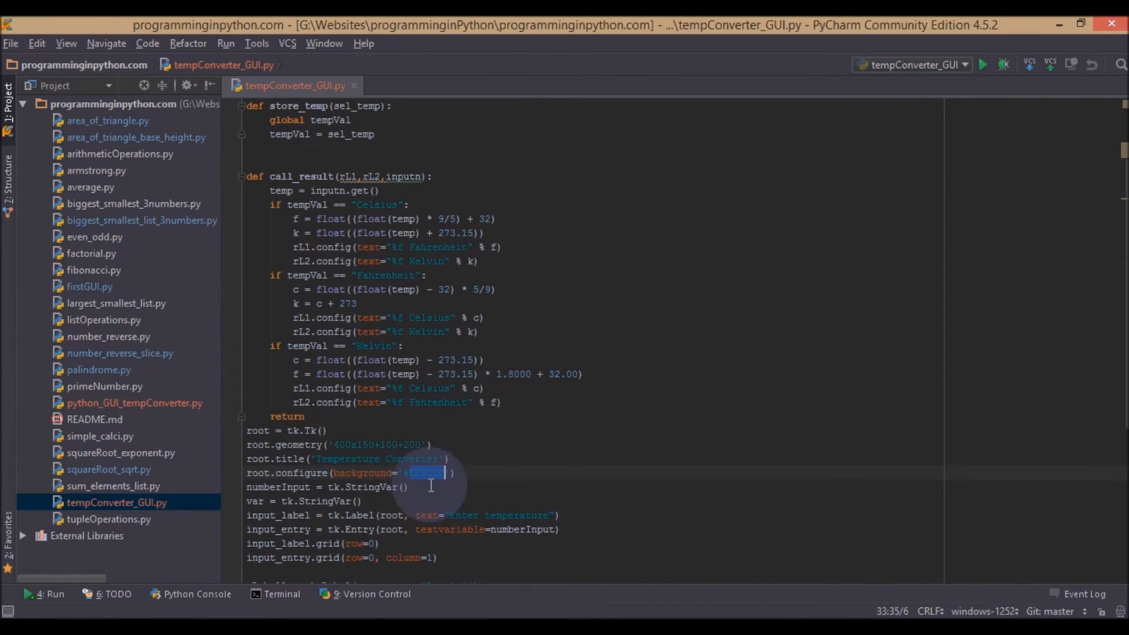
text(09A3BA)
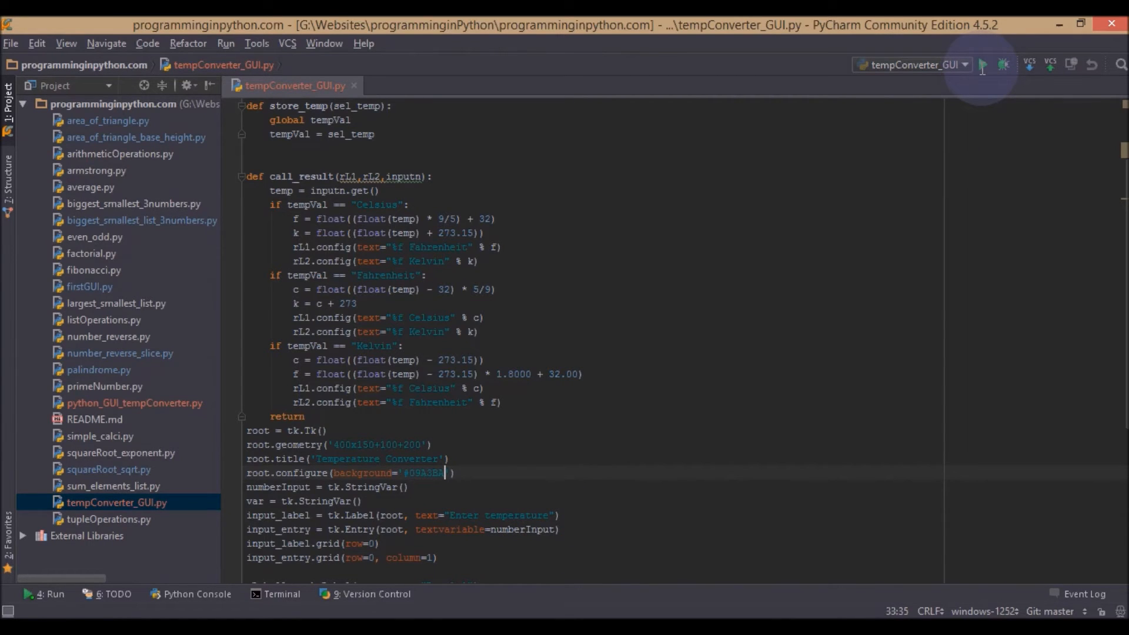
- Run the script to preview the blue background, then close the test window
click(981, 65)
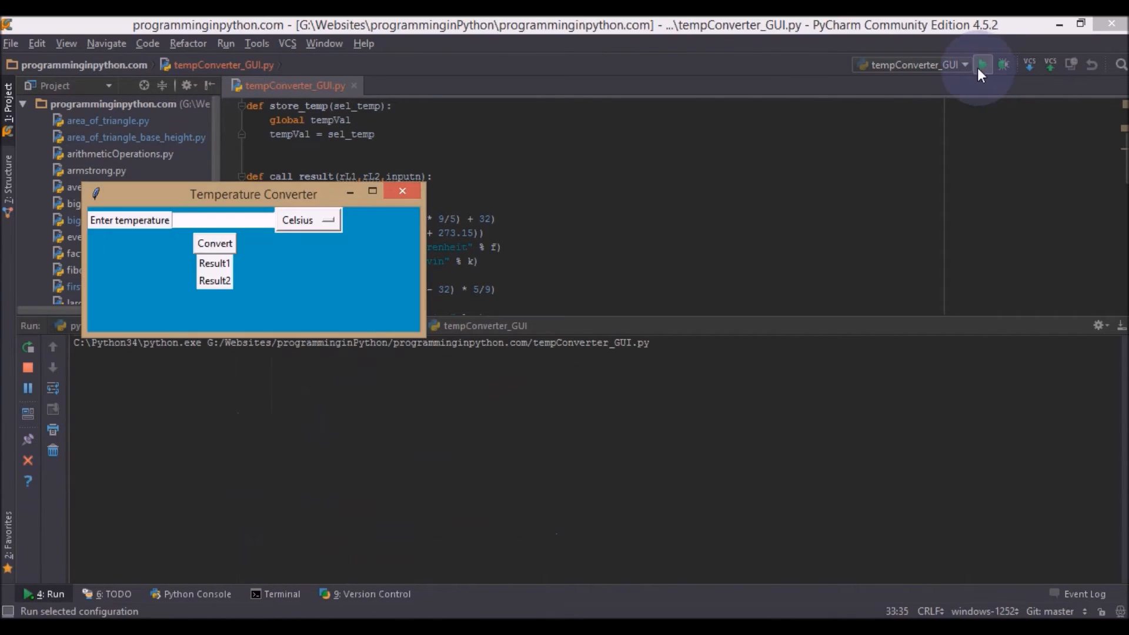
click(402, 190)
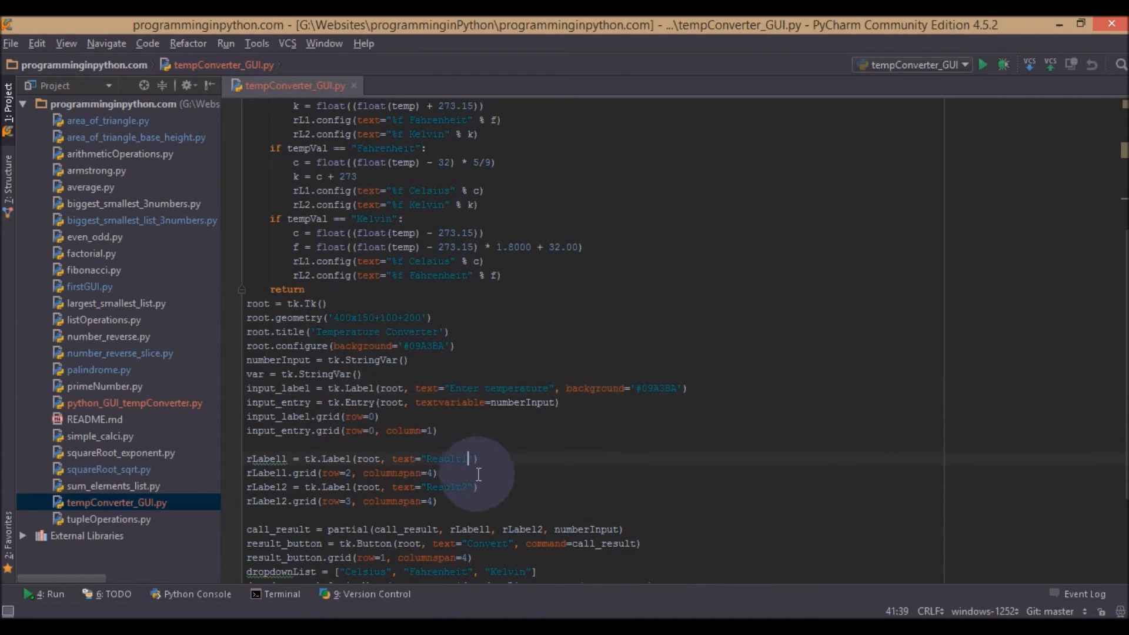
- Give the result labels and Convert button background '#09A3BA', then dismiss the test run
text(,background='#09A3BA')
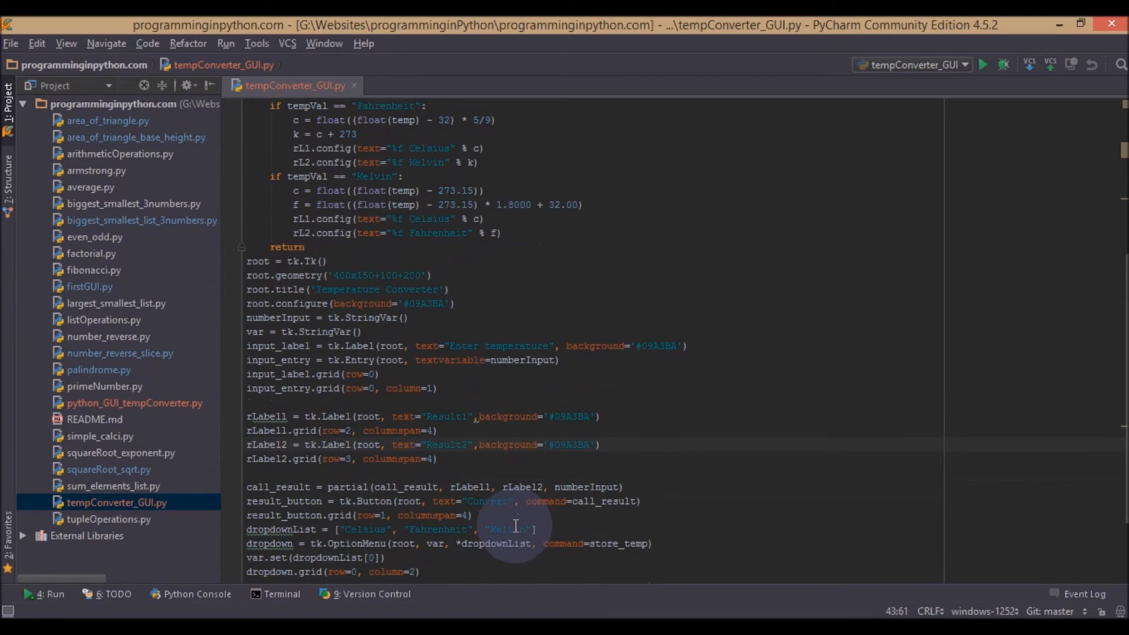
scroll(down, 3)
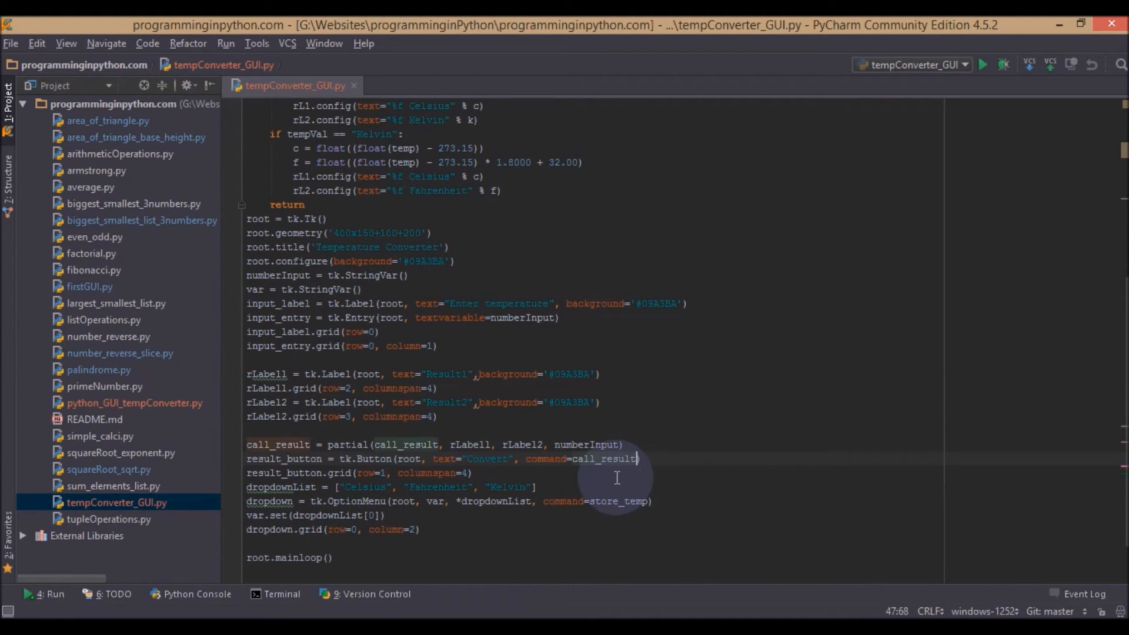
text(,background='#09A3BA')
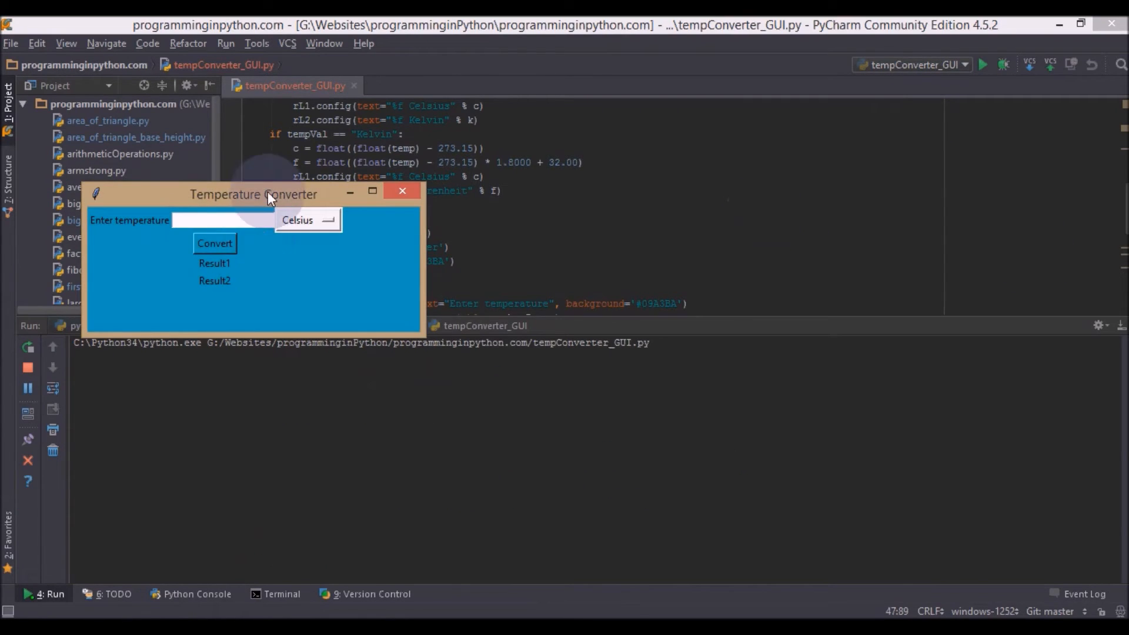
click(503, 236)
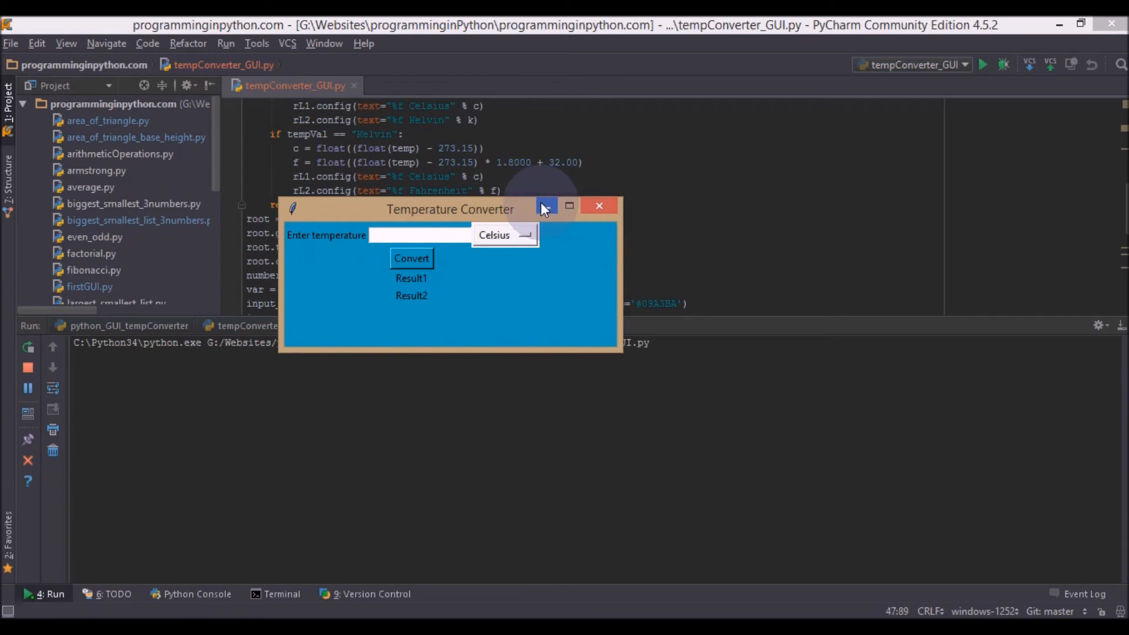
click(568, 205)
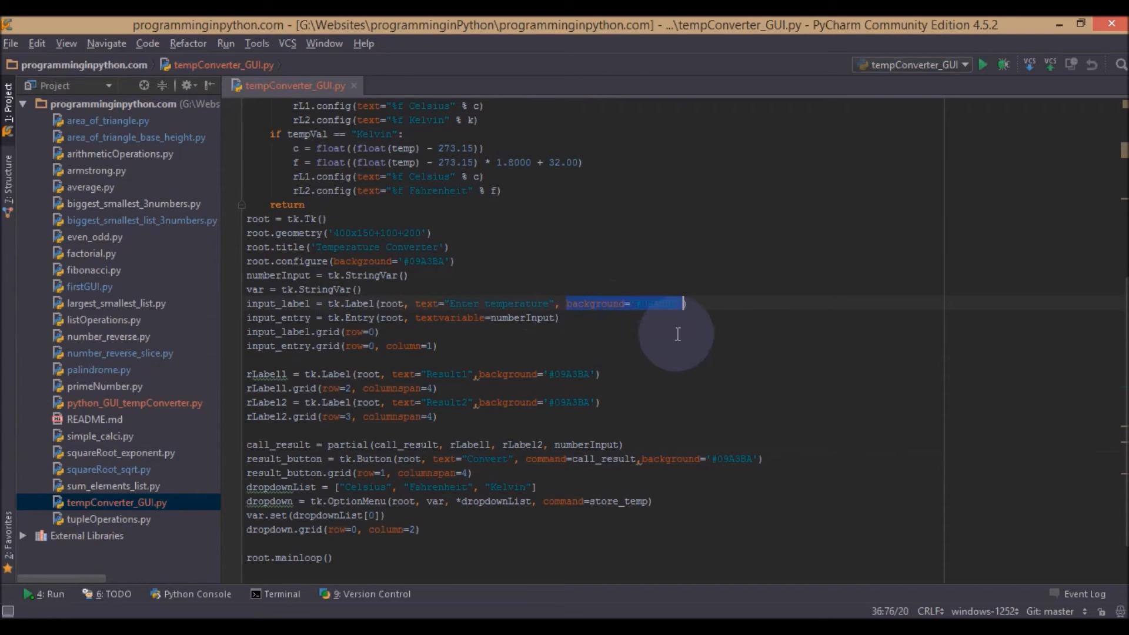
- Give the Enter temperature label and Convert button foreground '#FFF' and run the script
text(, forefround)
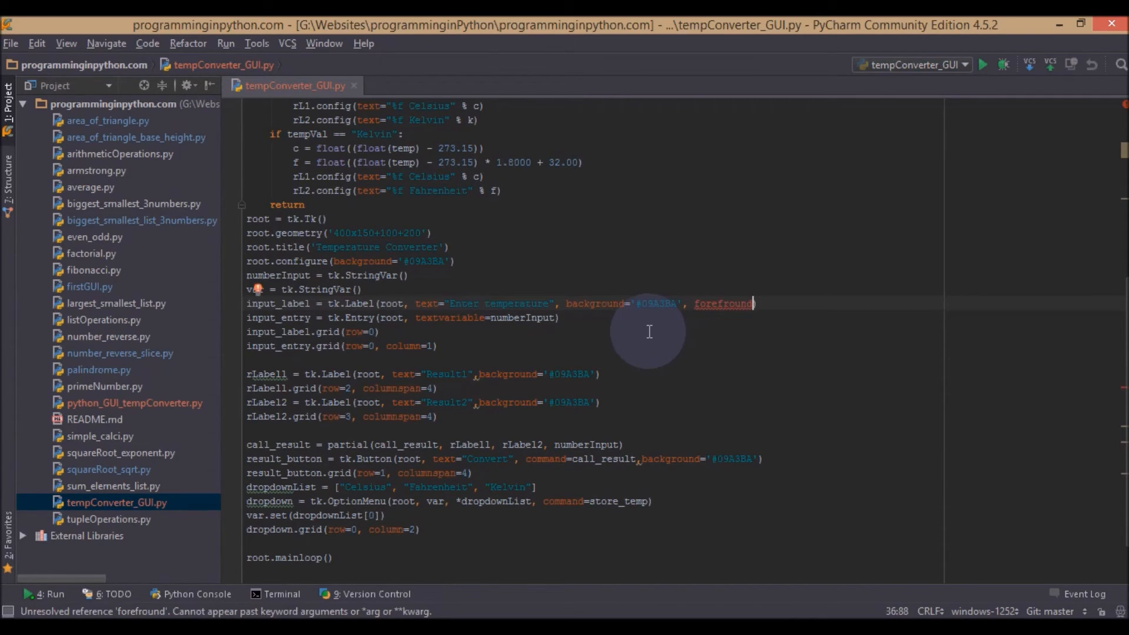
key(BackSpace)
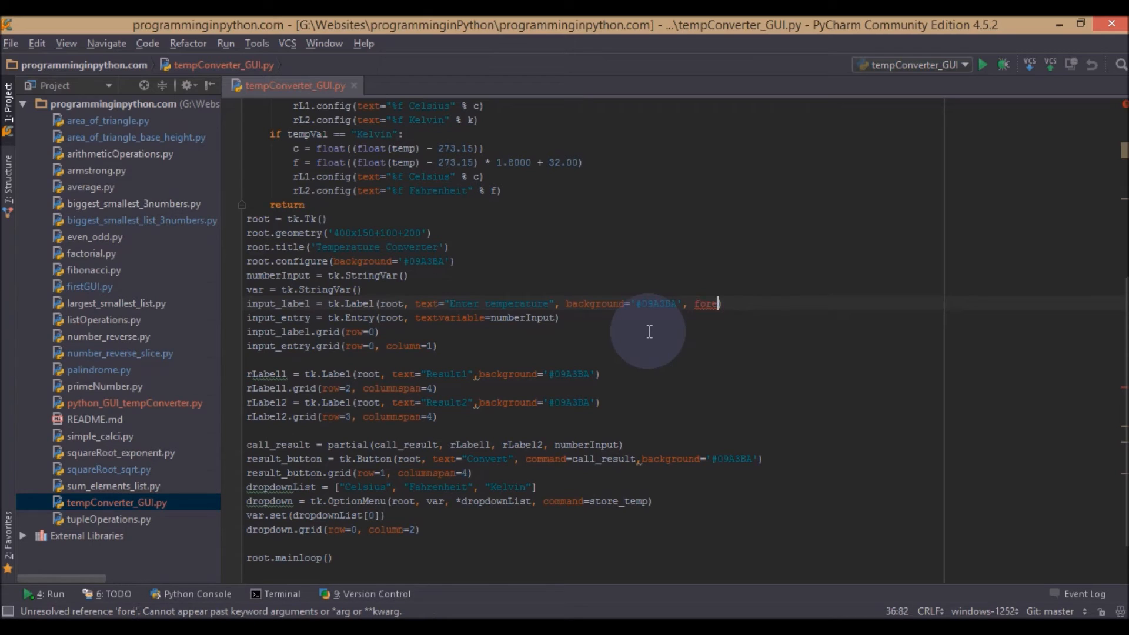
text(ground)
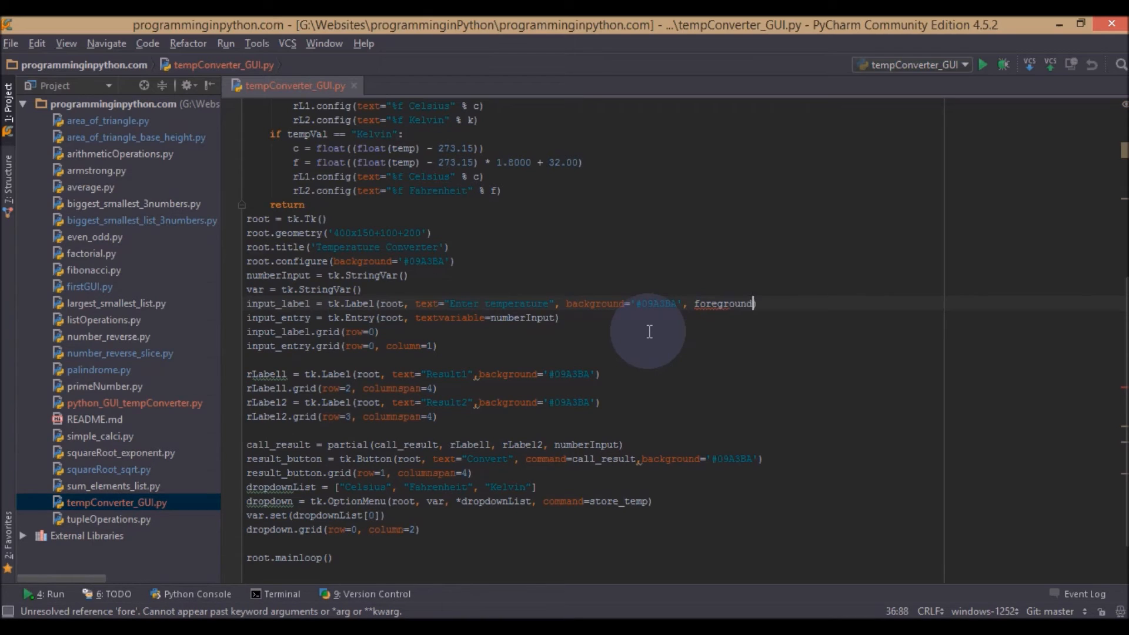
text(=)
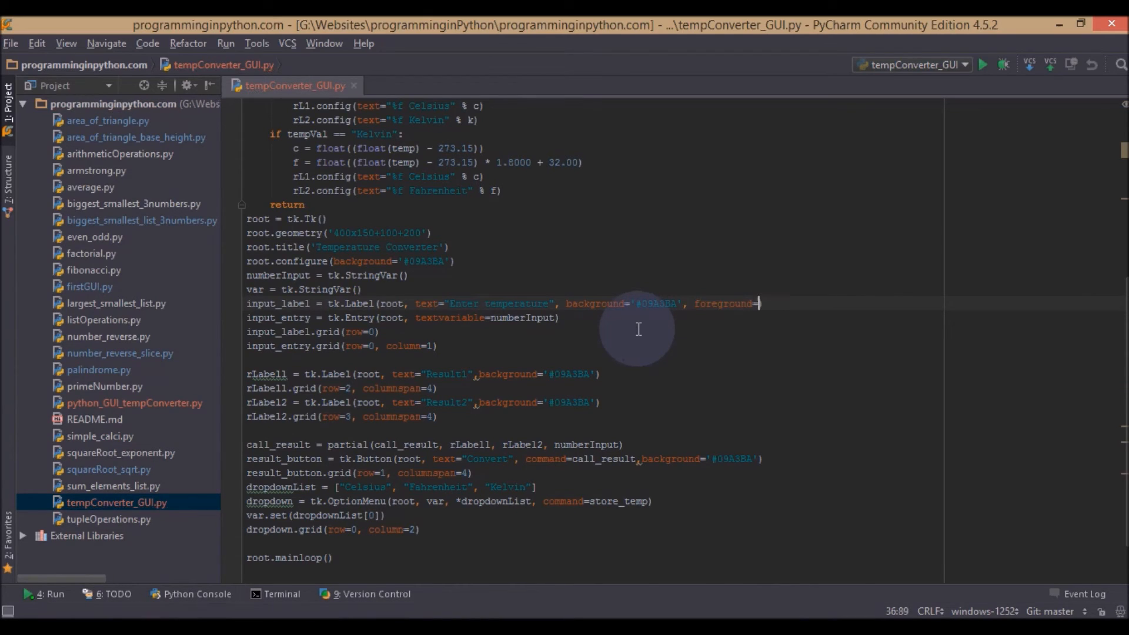
text(#FFF')
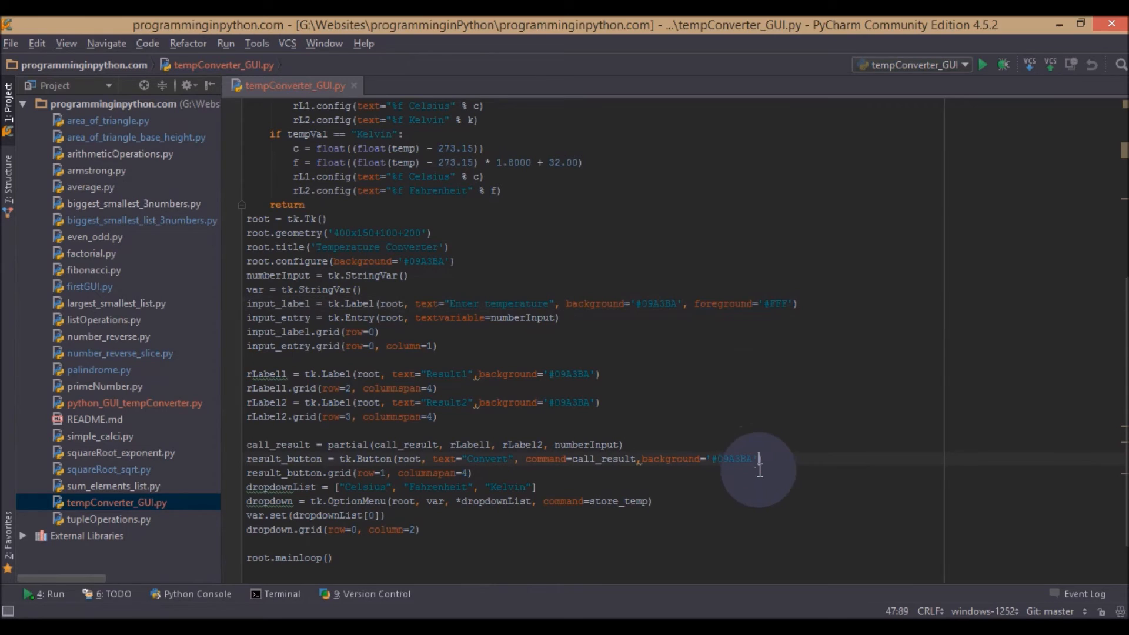
text(,foreground='#FFF')
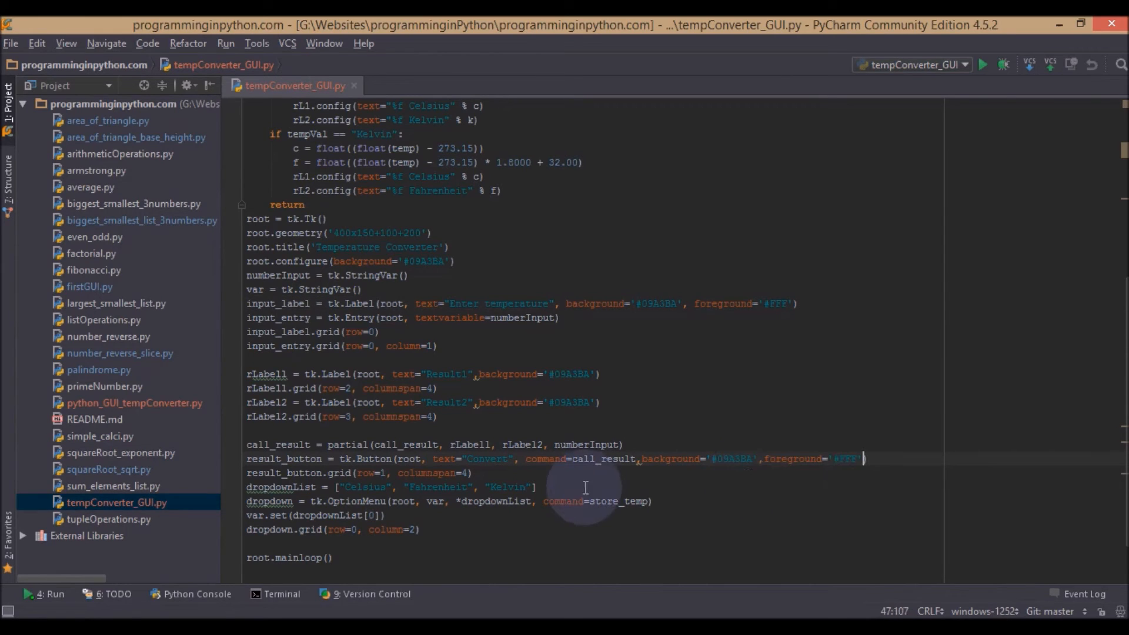
click(982, 64)
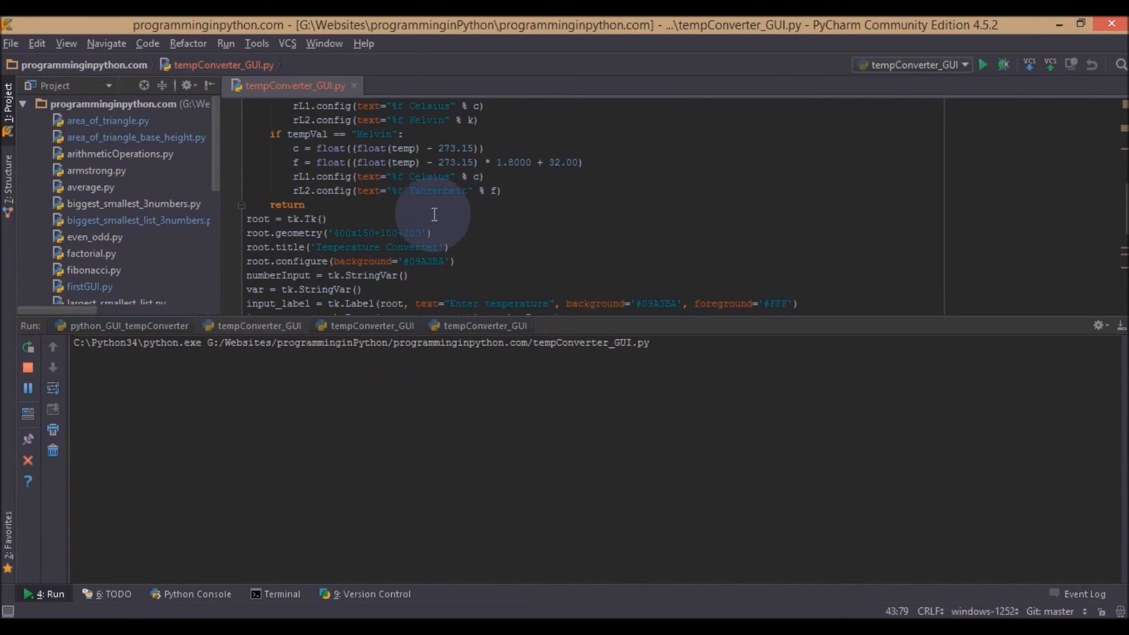
- In the running converter, focus the temperature entry and check the unit list
click(982, 65)
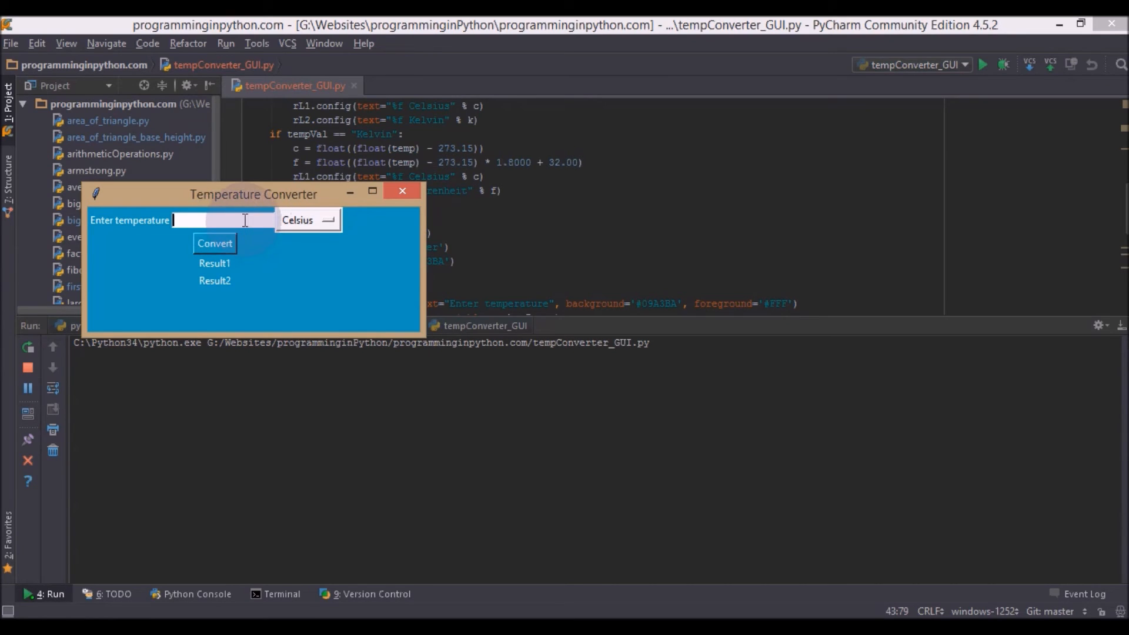
click(214, 242)
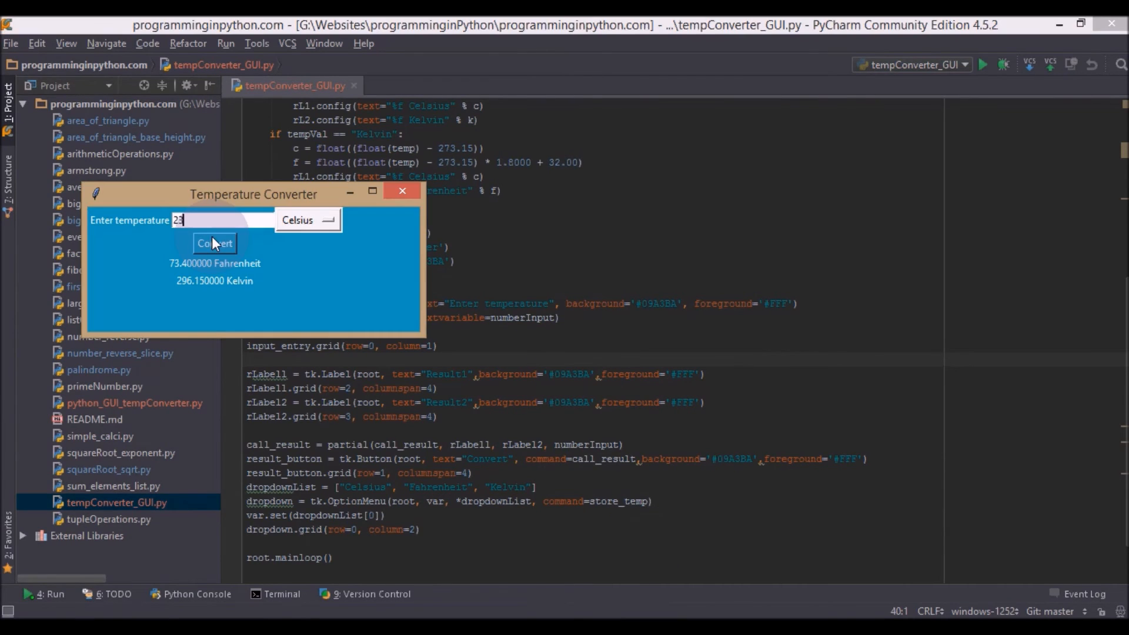
click(306, 220)
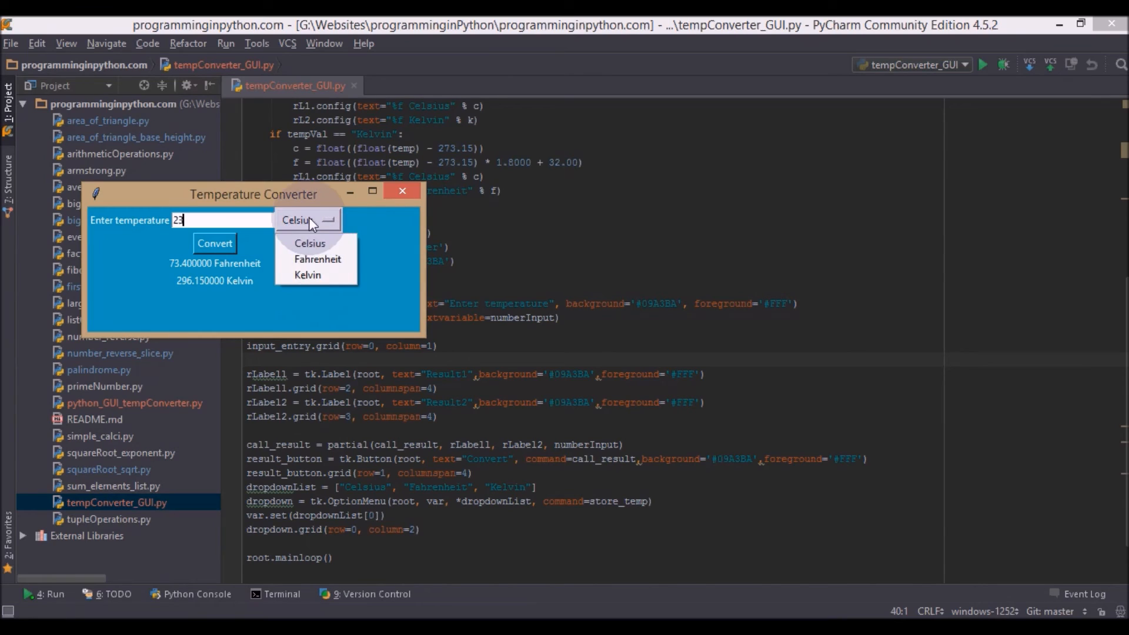
mouse_move(316, 259)
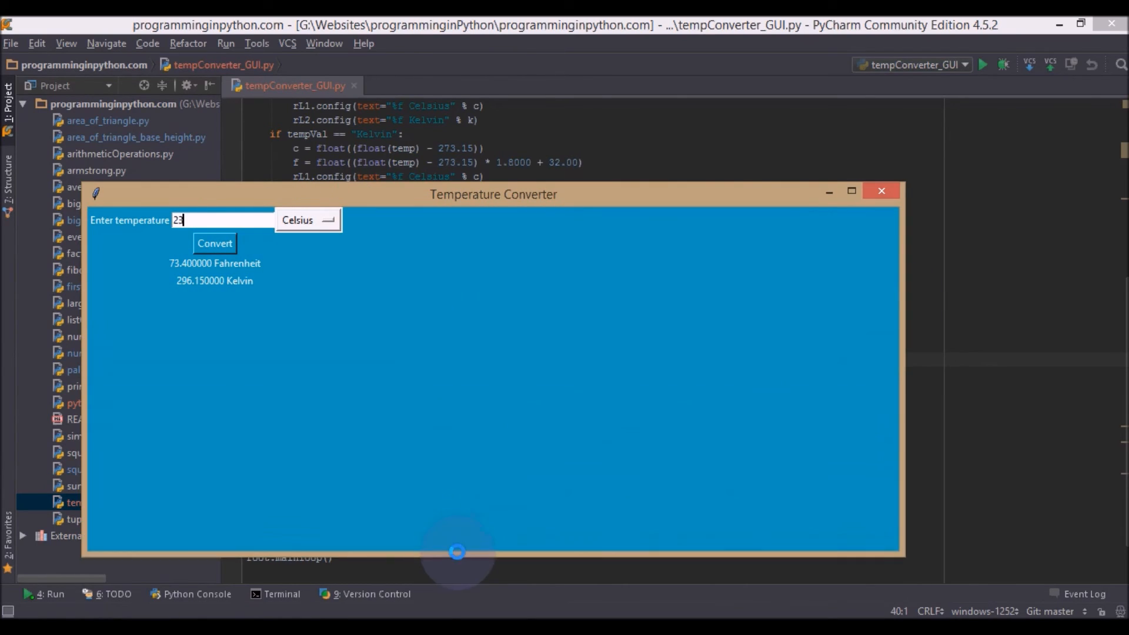
mouse_move(827, 190)
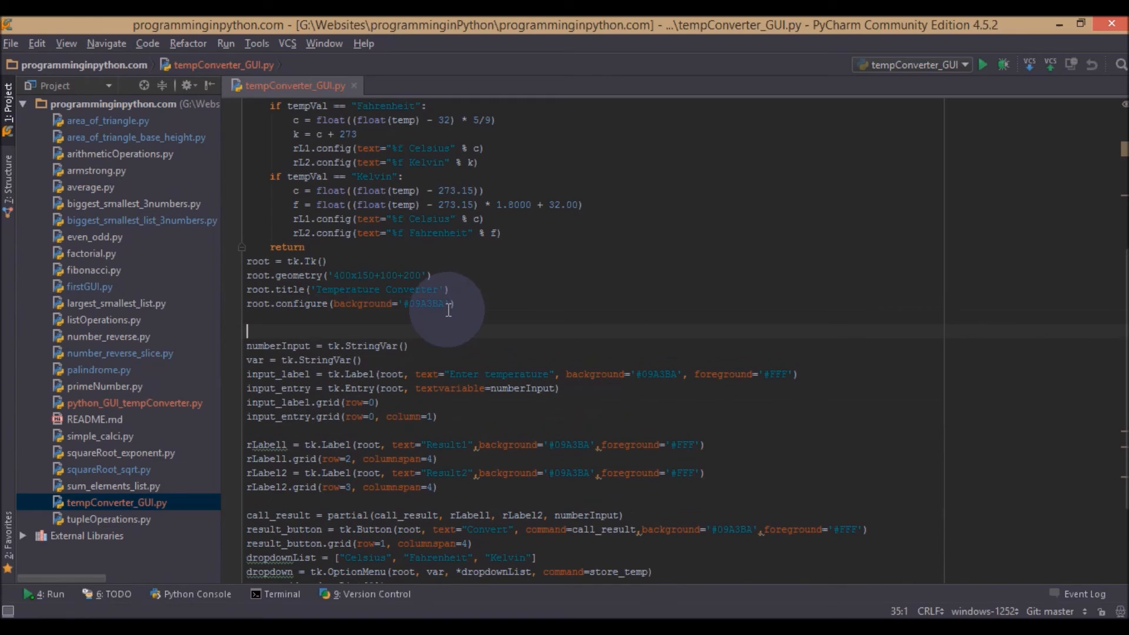
- Add root.resizable(width=False,height=False) after the background line to fix the window size
text(root)
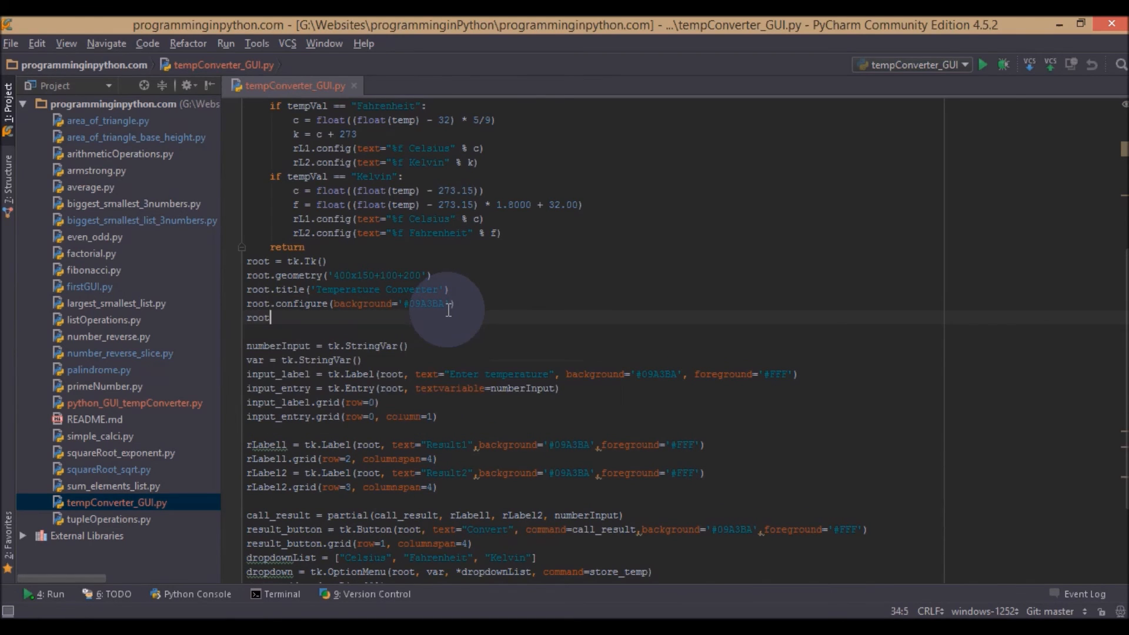
text(.res)
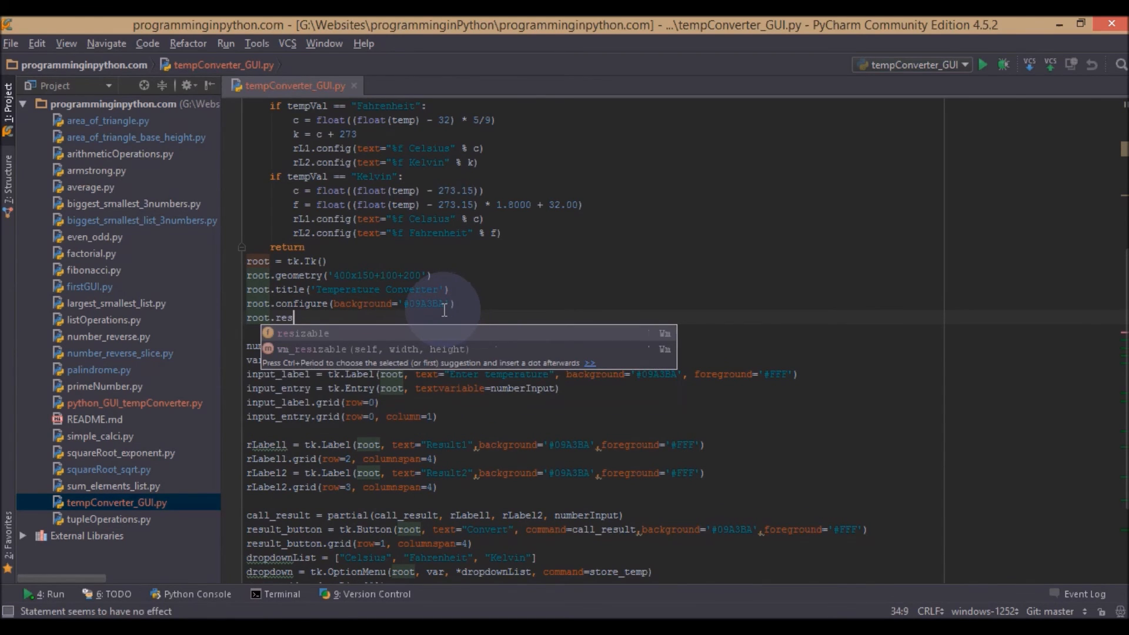
text(izable*)
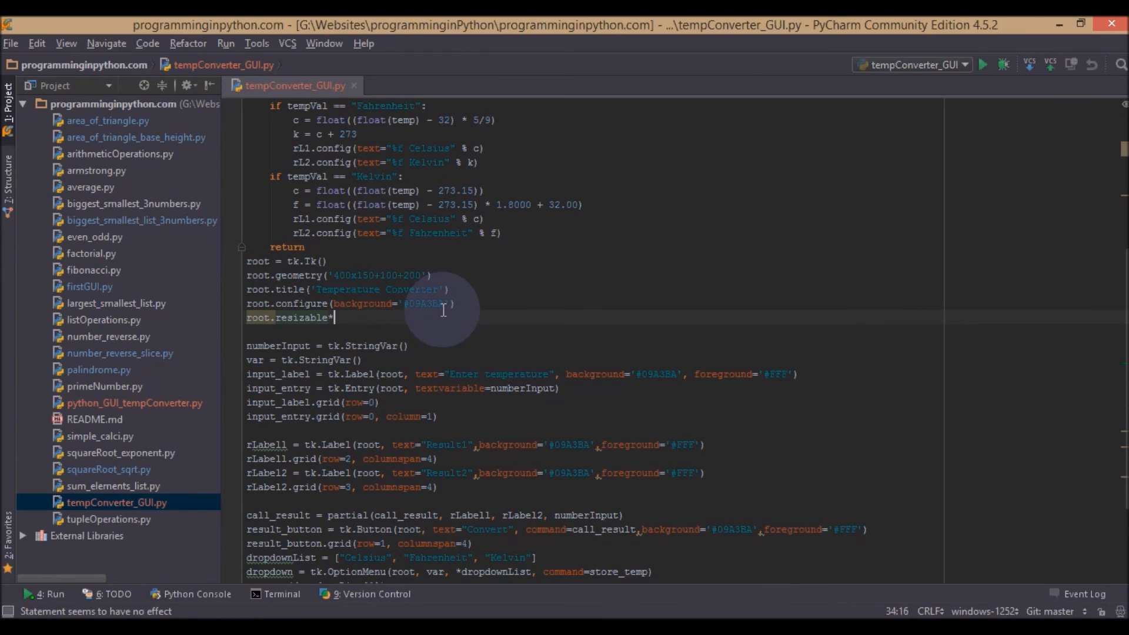
text(()
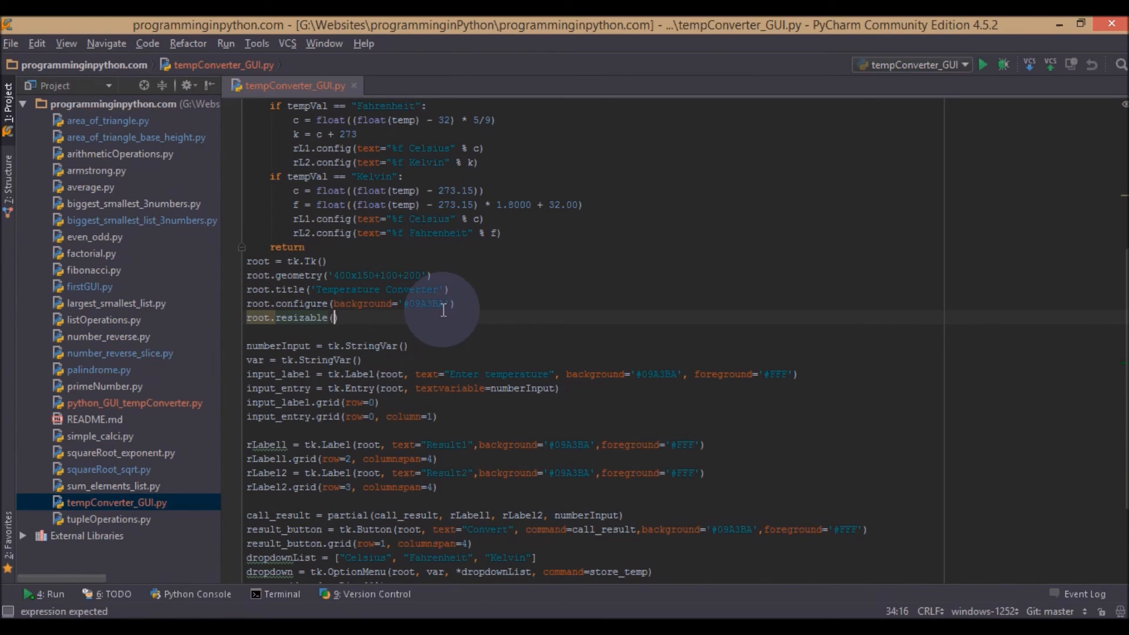
text(width)
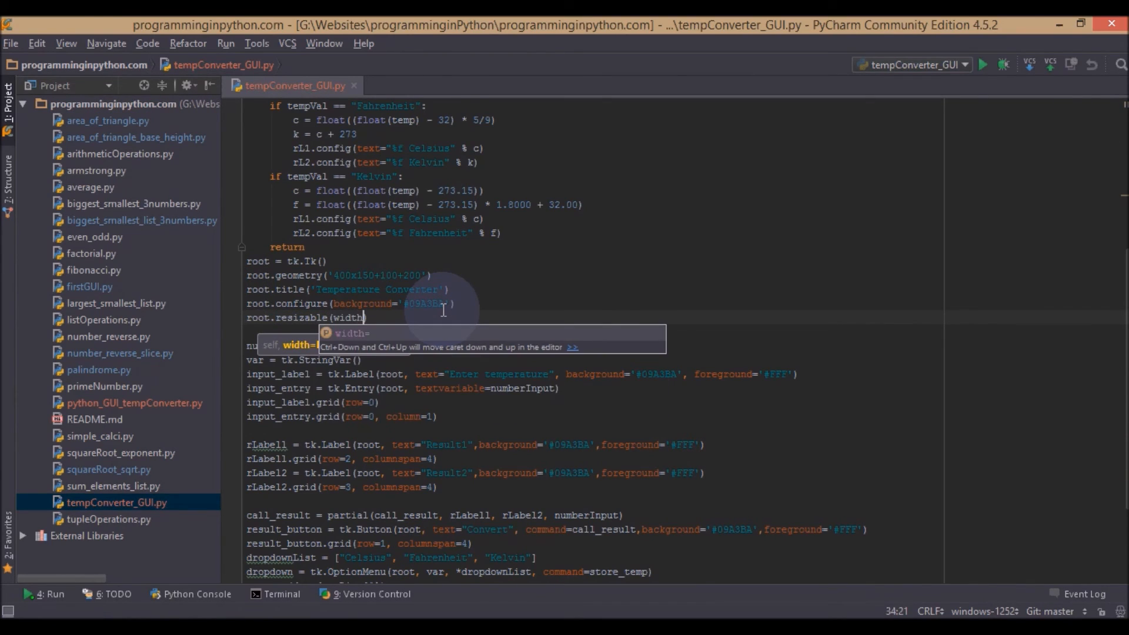
text(=)
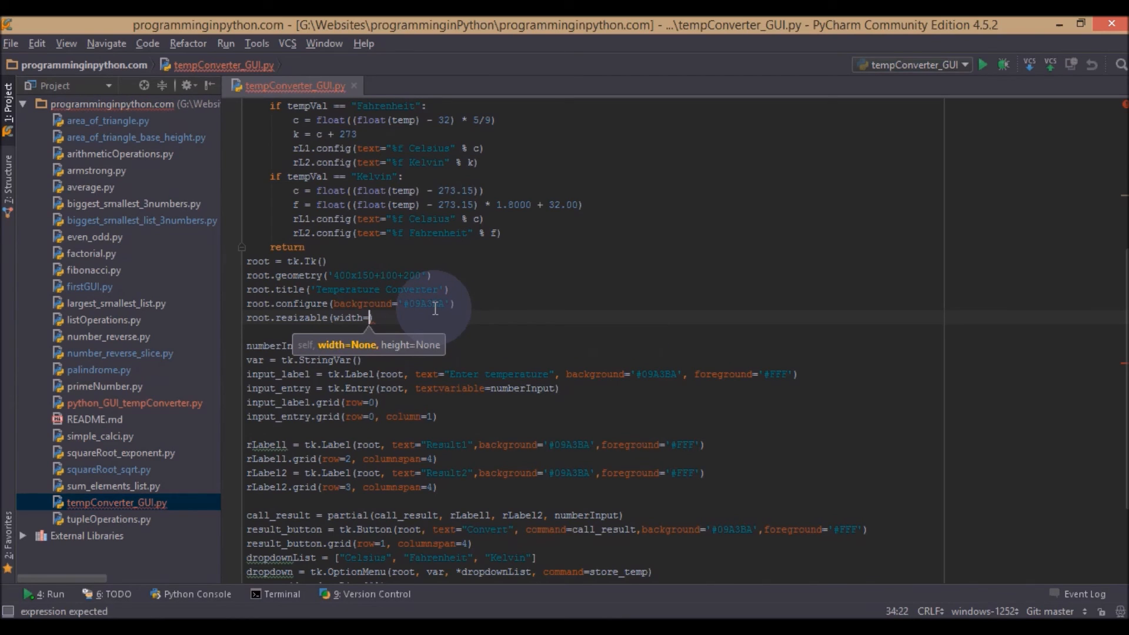
text(False,height=)
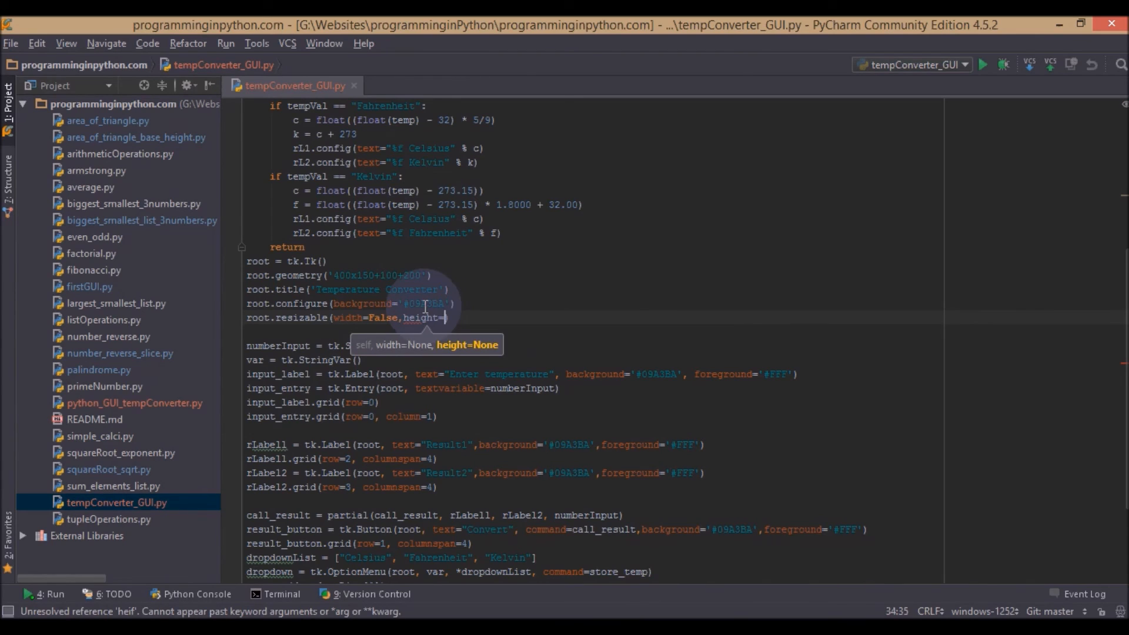
text(M)
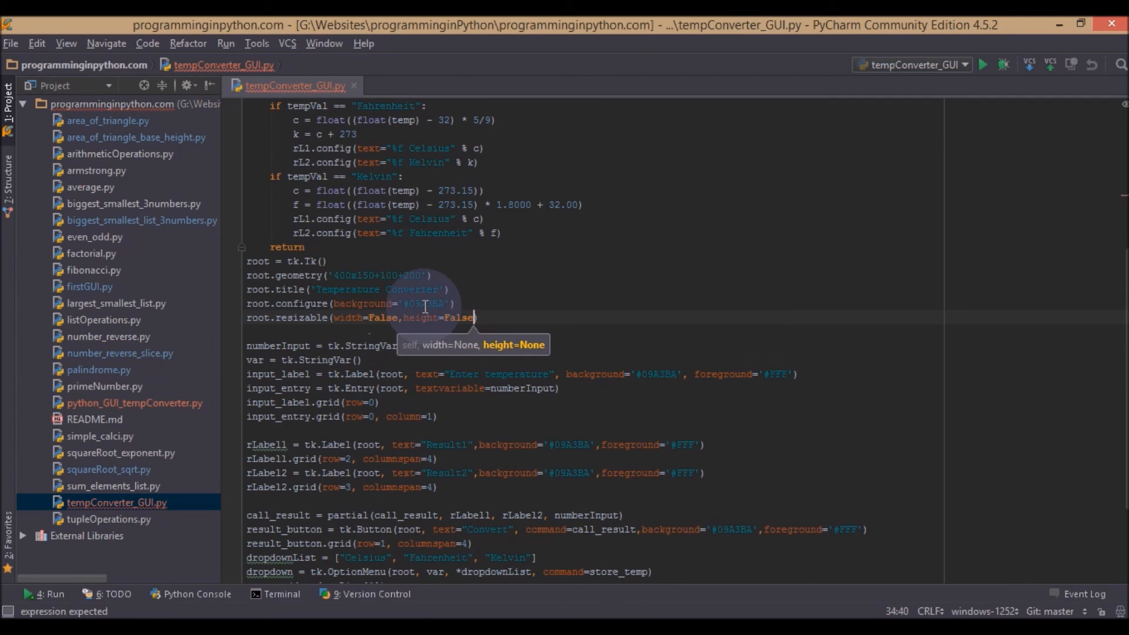
- Leave the finished resizable call and rerun the converter script
click(450, 289)
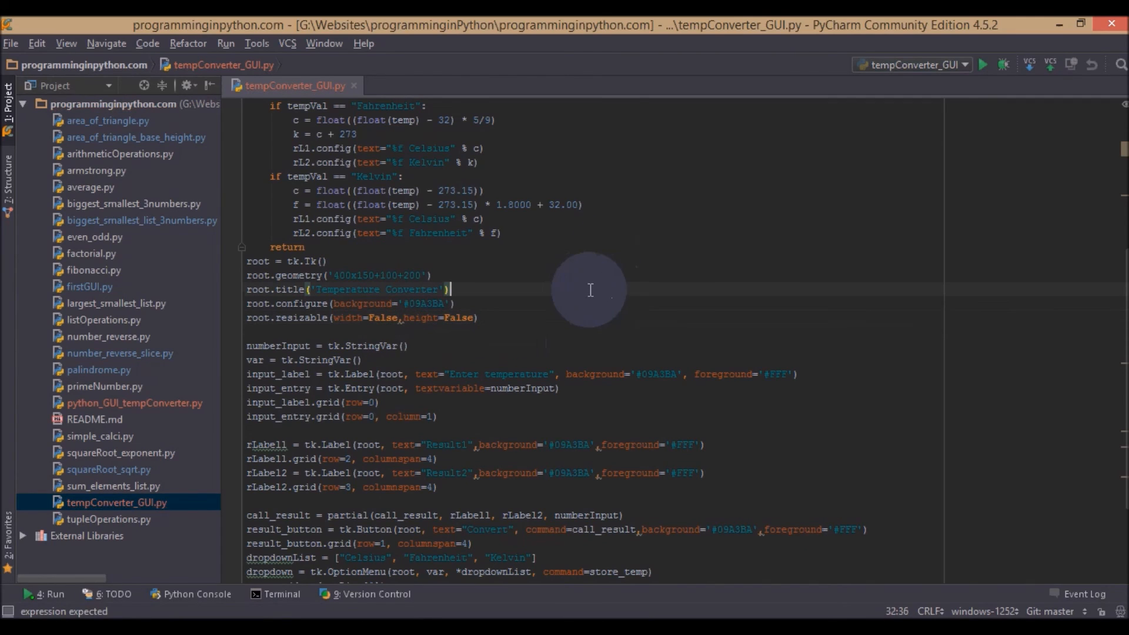
mouse_move(581, 288)
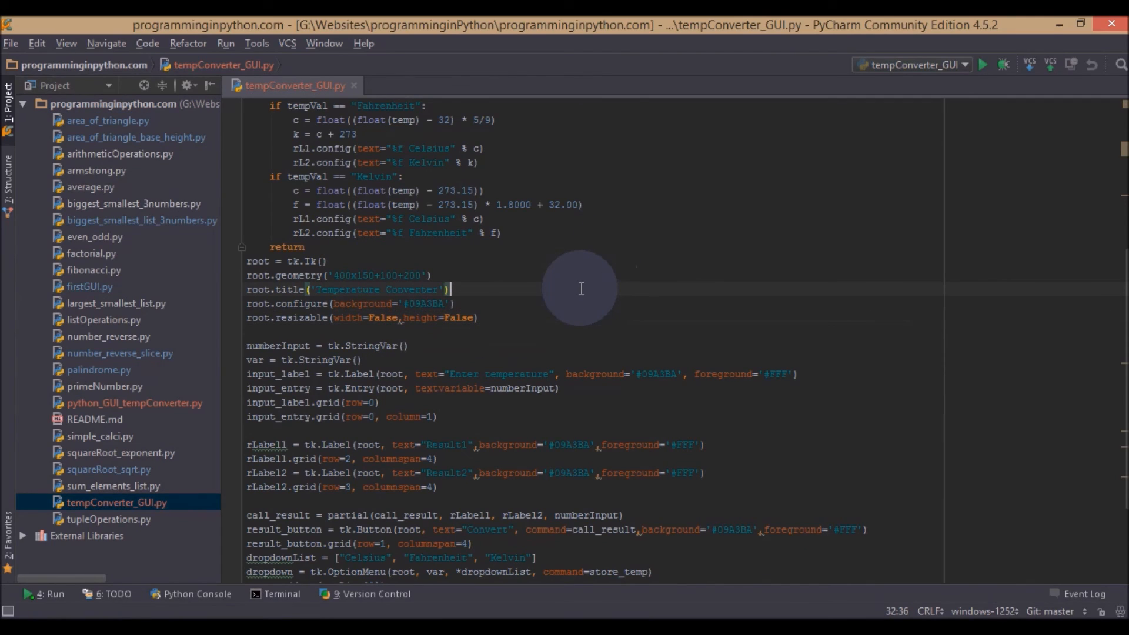
click(983, 64)
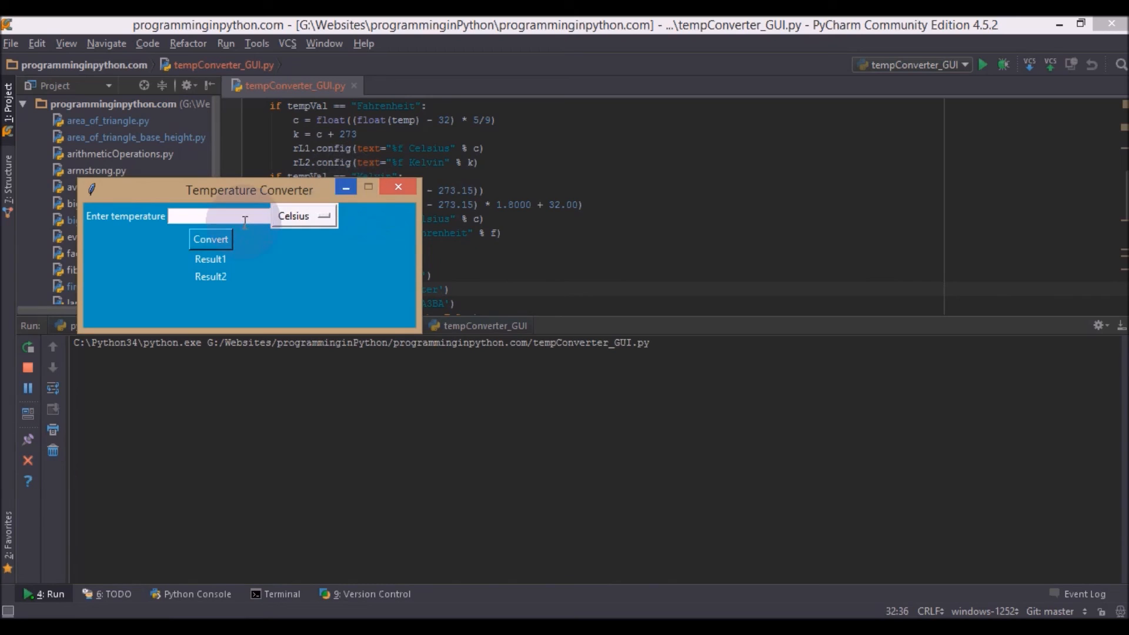
- Convert 3 Celsius in the fixed-size window, showing 37.4 Fahrenheit and 276.15 Kelvin
click(210, 239)
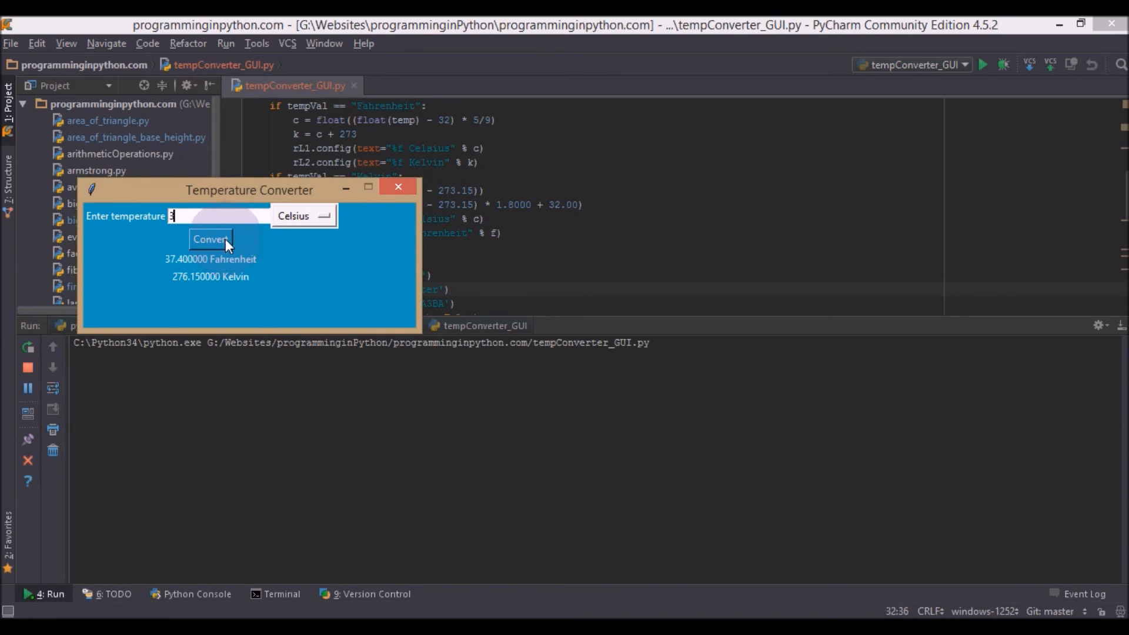
text(4)
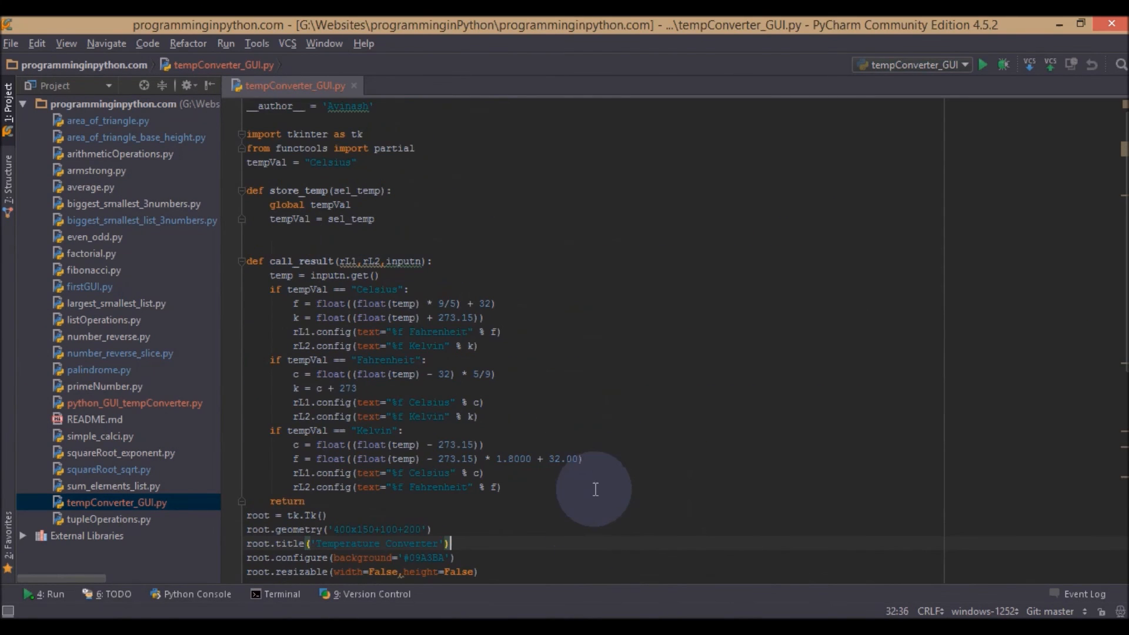
scroll(down, 3)
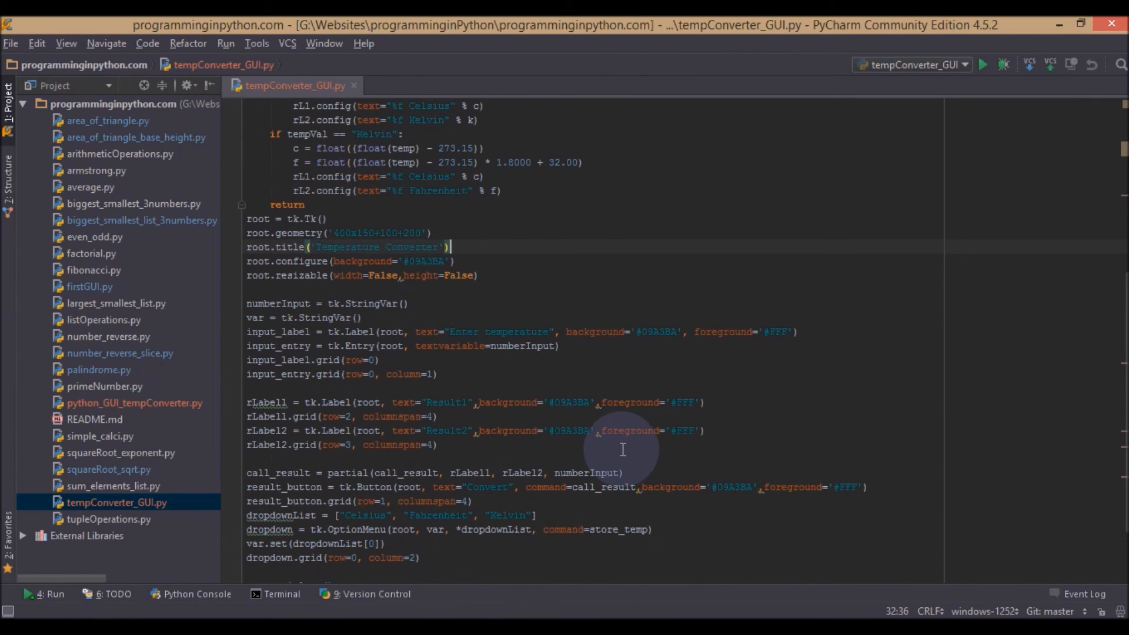
mouse_move(615, 448)
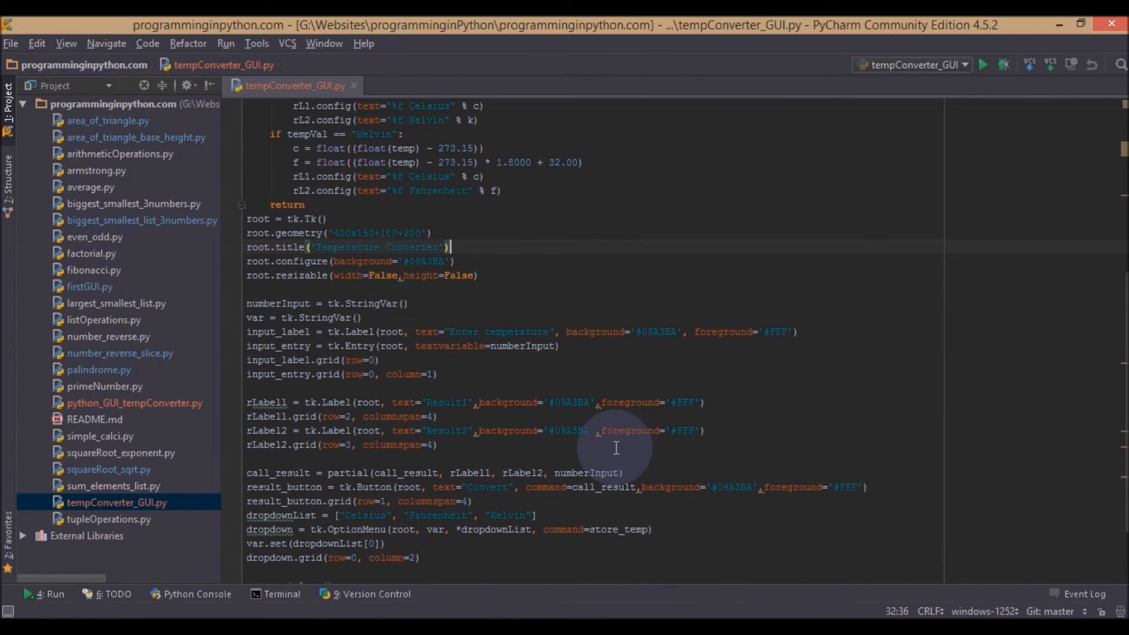